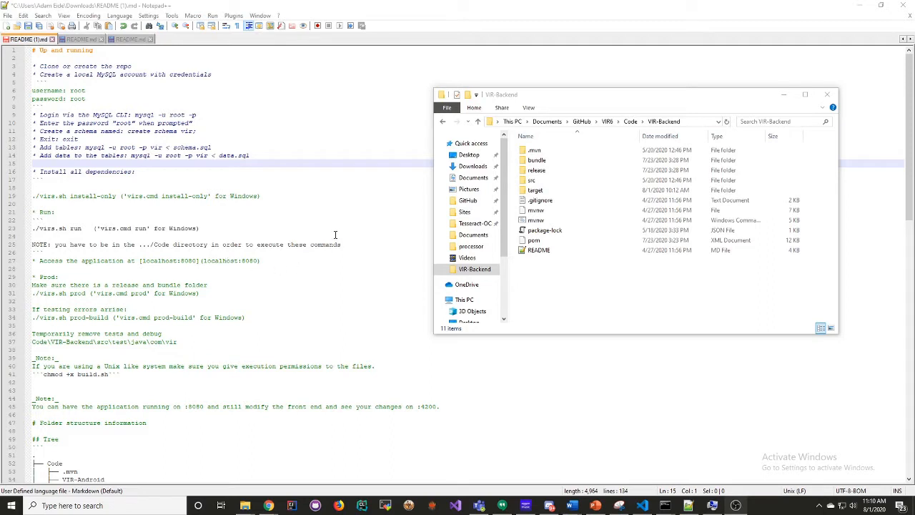
{"action": "mouse_move", "coordinate": [256, 226]}
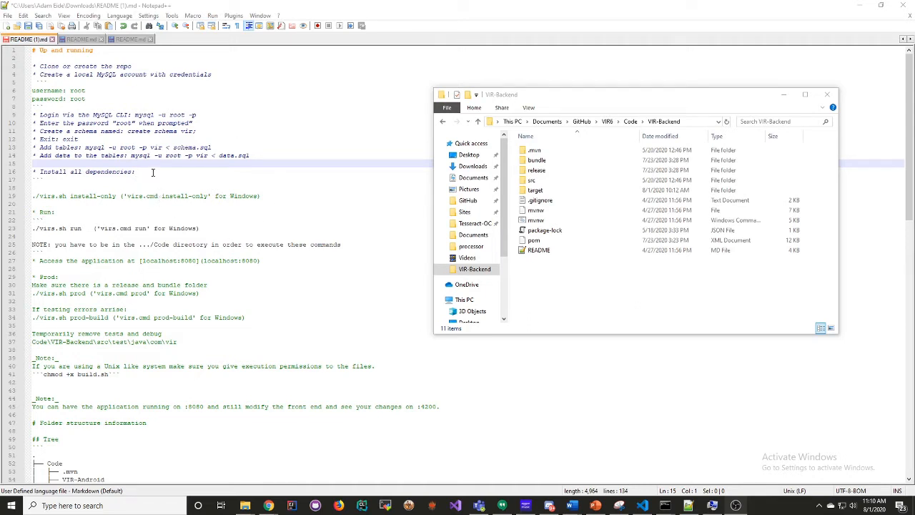
{"action": "mouse_move", "coordinate": [186, 186]}
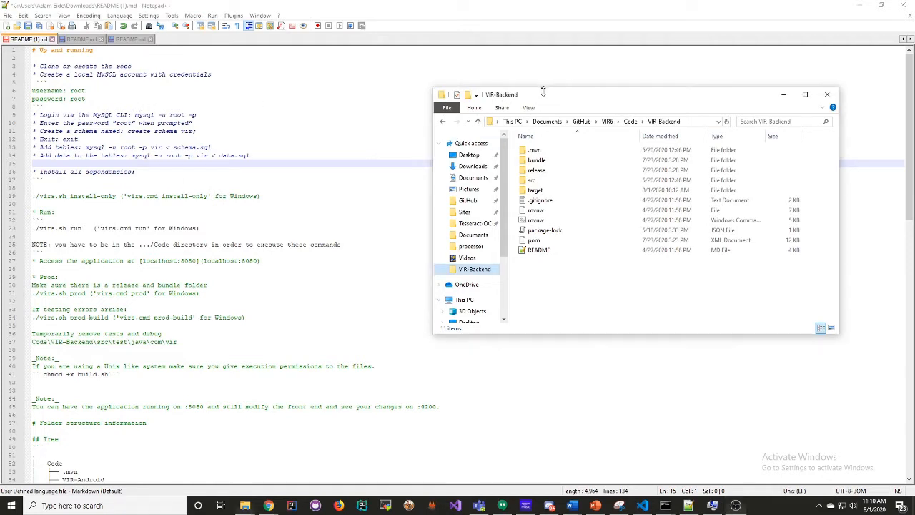
- Bring up the MySQL Installer 8.0.21 for Windows download page in Chrome
{"action": "left_click_drag", "start_coordinate": [543, 93], "coordinate": [549, 91]}
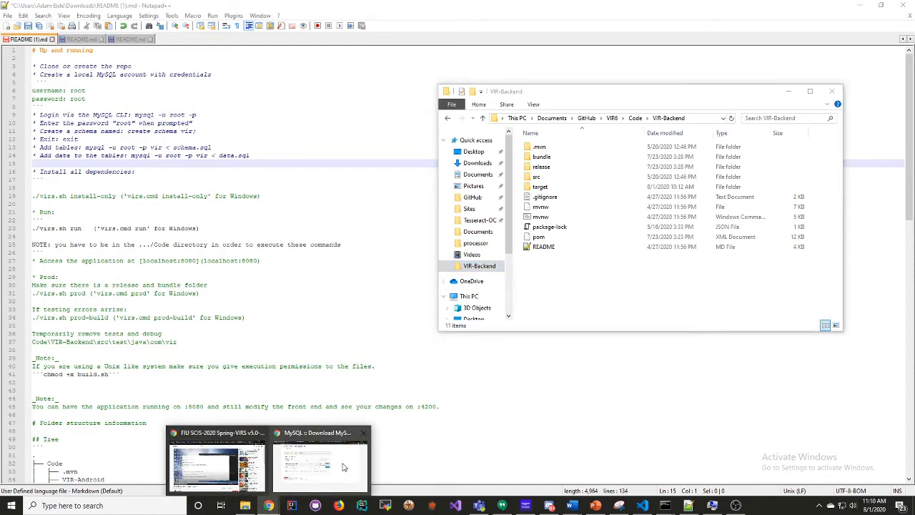
{"action": "left_click", "coordinate": [320, 467]}
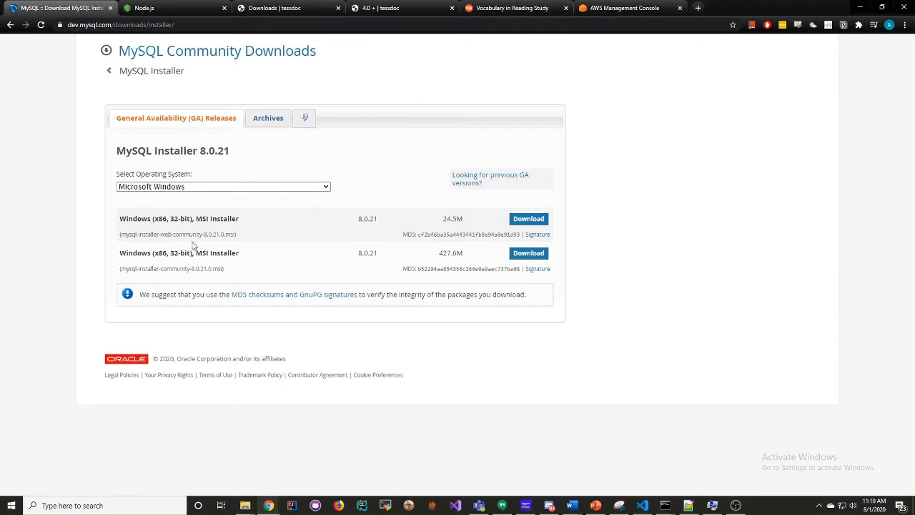
{"action": "mouse_move", "coordinate": [447, 227]}
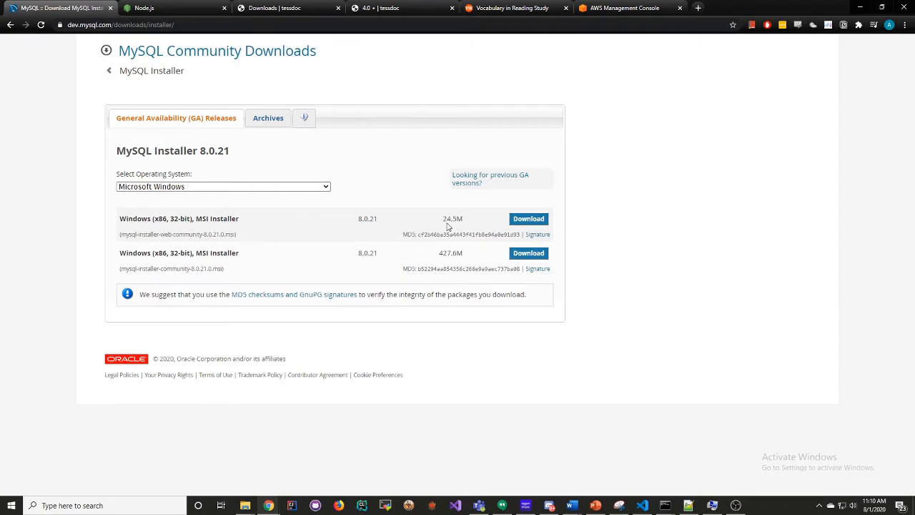
{"action": "mouse_move", "coordinate": [880, 13]}
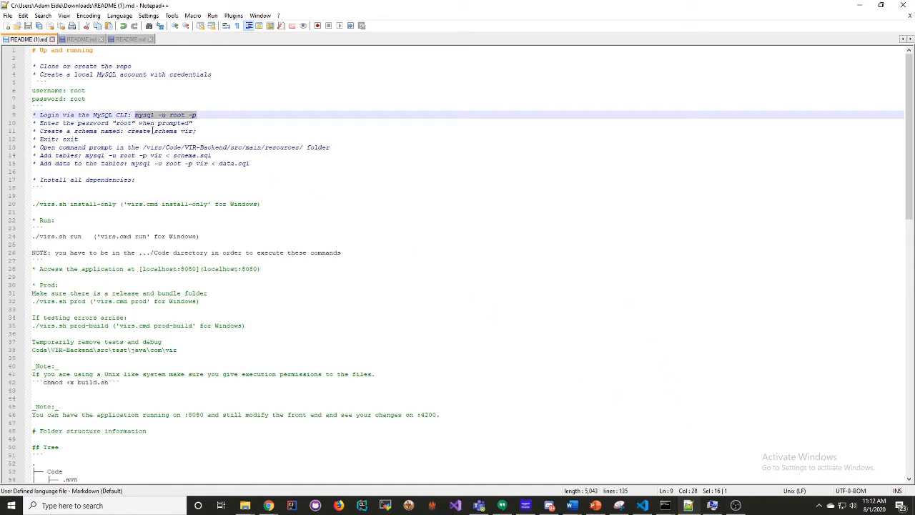
{"action": "left_click", "coordinate": [191, 132]}
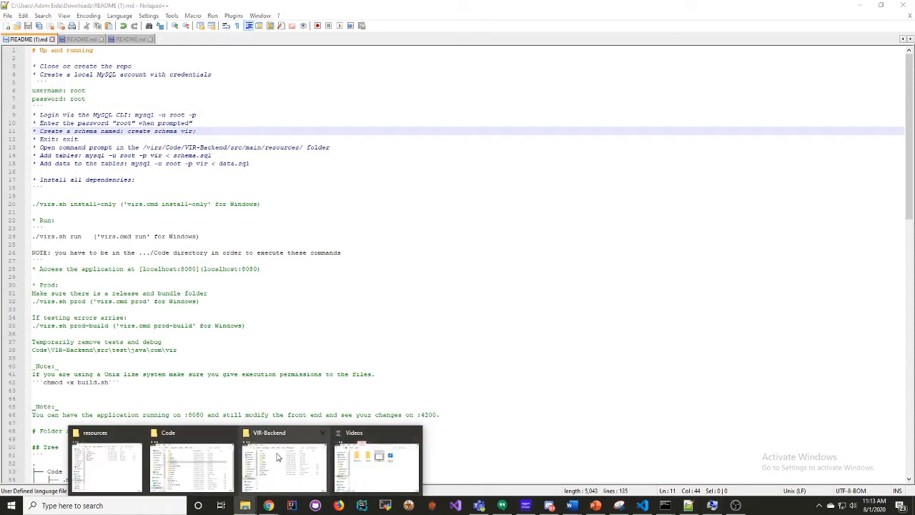
- Navigate the VIR-Backend folder into src\main\resources for the schema.sql import
{"action": "left_click", "coordinate": [283, 465]}
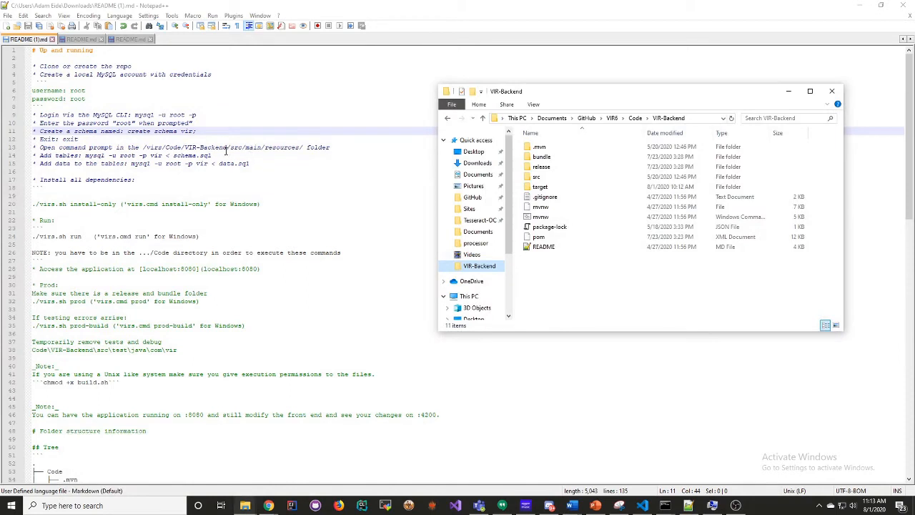
{"action": "left_click", "coordinate": [540, 176]}
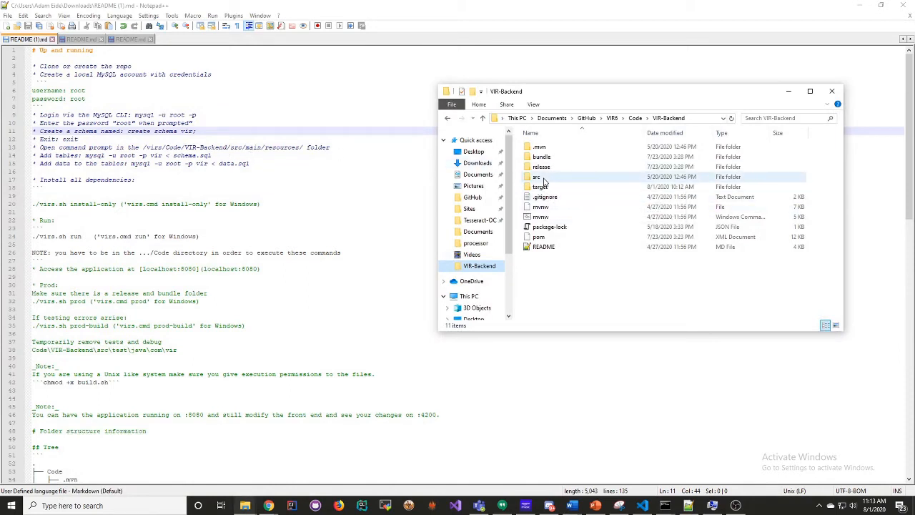
{"action": "double_click", "coordinate": [536, 177]}
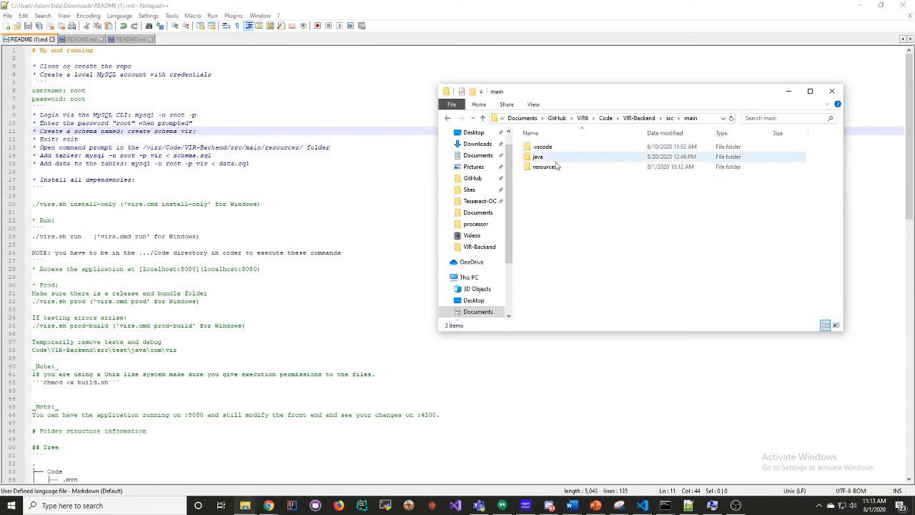
{"action": "double_click", "coordinate": [549, 166]}
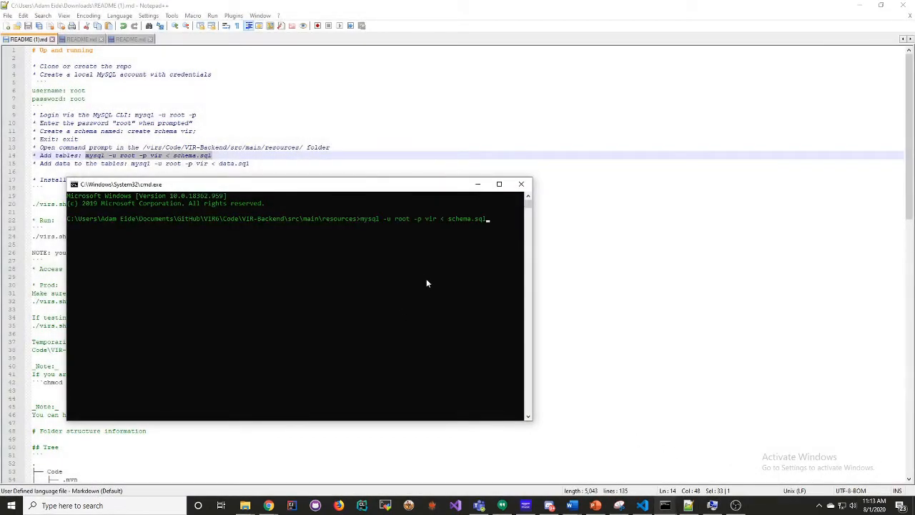
- Run mysql -u root -p vir < schema.sql to import the tables
{"action": "key", "text": "enter"}
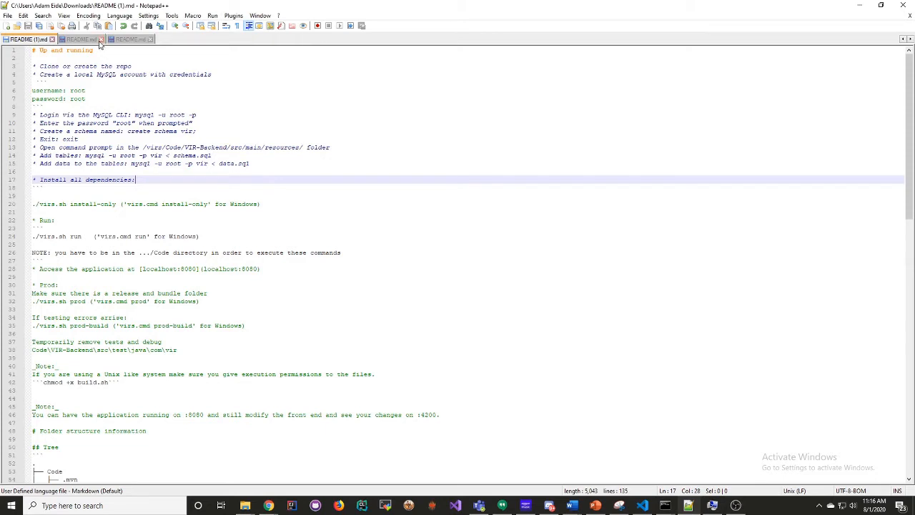
- Start the Node.js 12.18.3 LTS Windows installer download from nodejs.org
{"action": "left_click", "coordinate": [129, 40]}
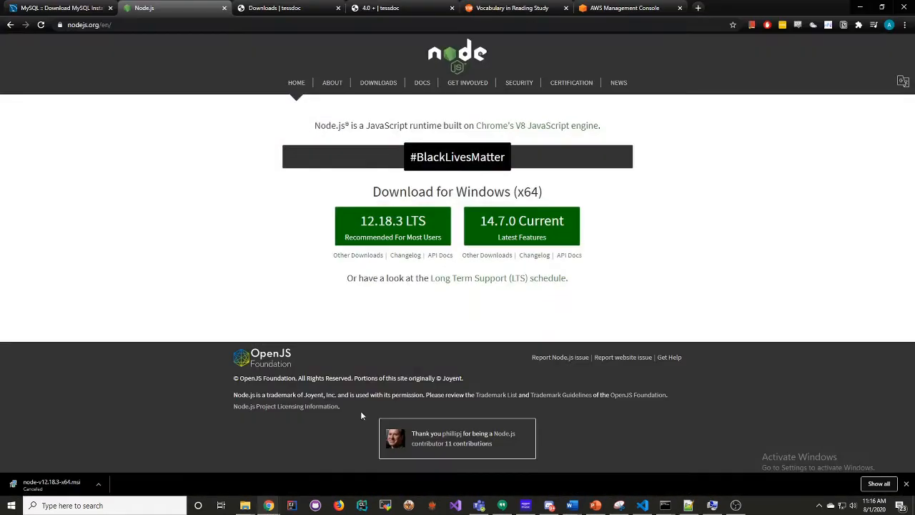
{"action": "mouse_move", "coordinate": [239, 173]}
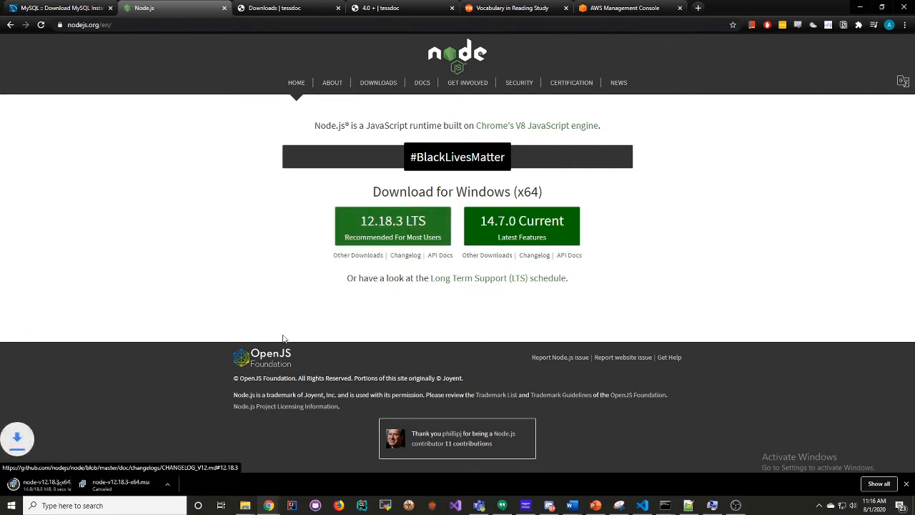
{"action": "left_click", "coordinate": [392, 226]}
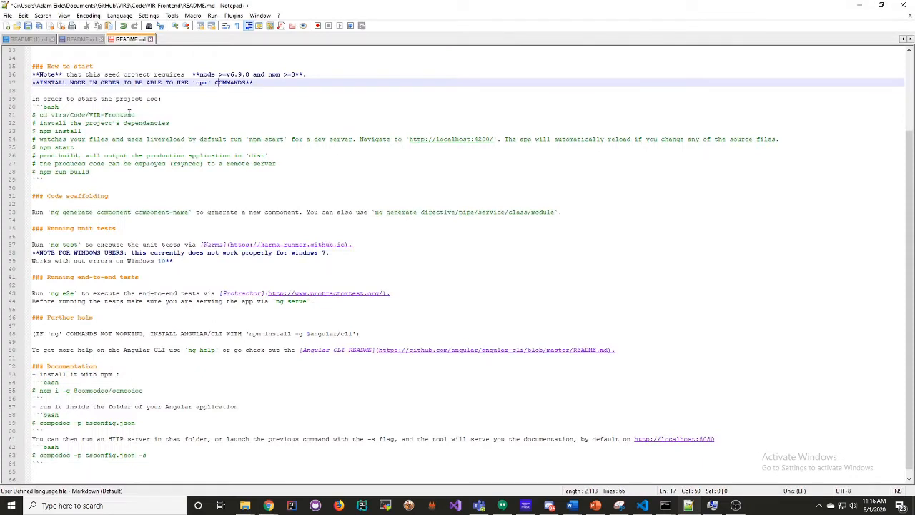
- Highlight npm in the frontend README's build command and return to the frontend README
{"action": "double_click", "coordinate": [68, 131]}
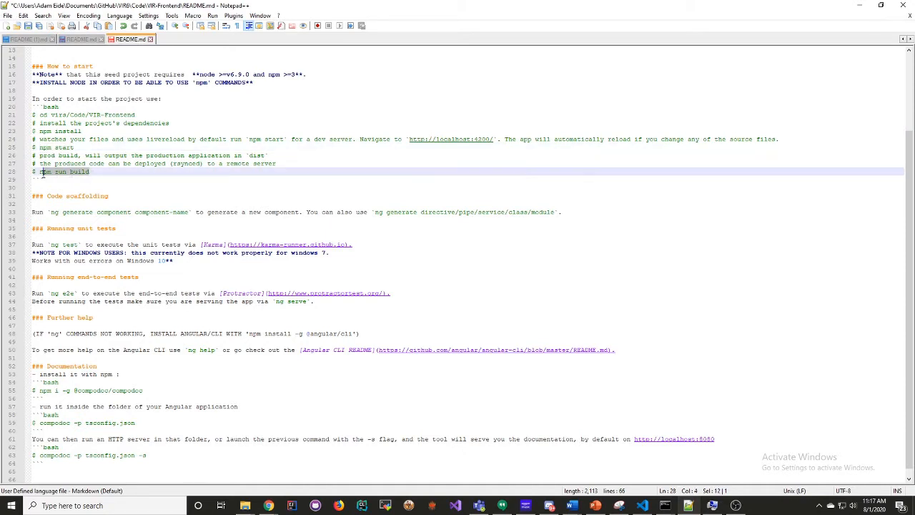
{"action": "left_click", "coordinate": [120, 172]}
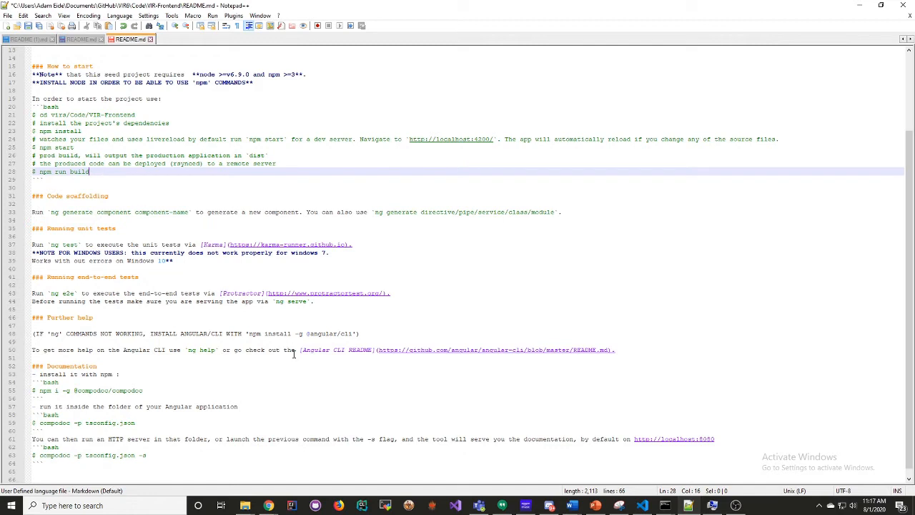
{"action": "mouse_move", "coordinate": [283, 319]}
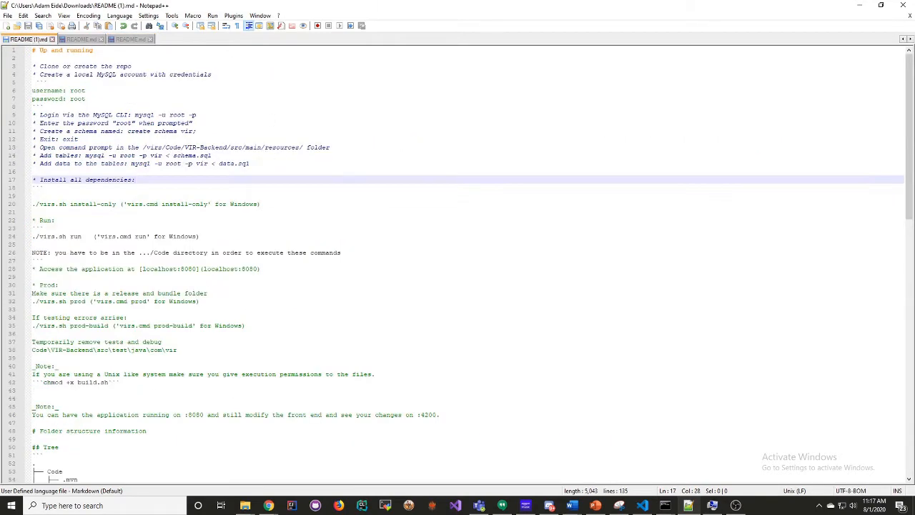
{"action": "left_click", "coordinate": [131, 39]}
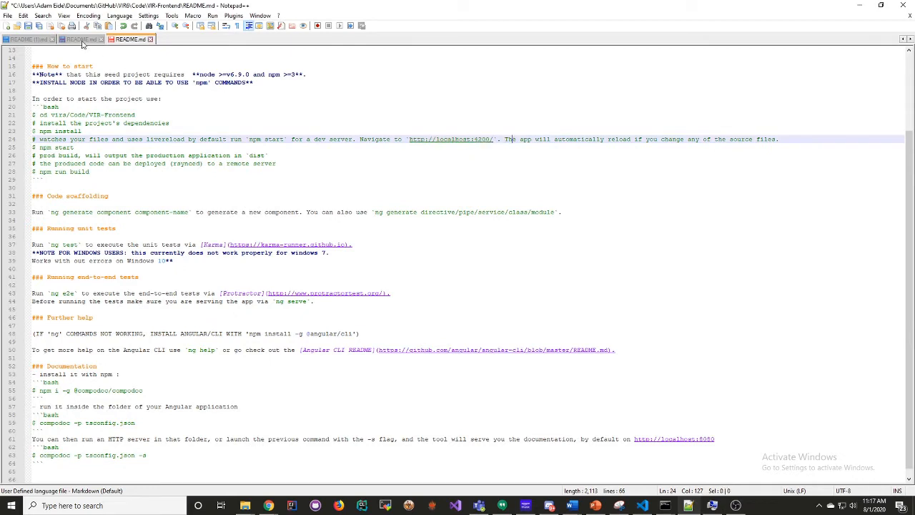
{"action": "mouse_move", "coordinate": [128, 40]}
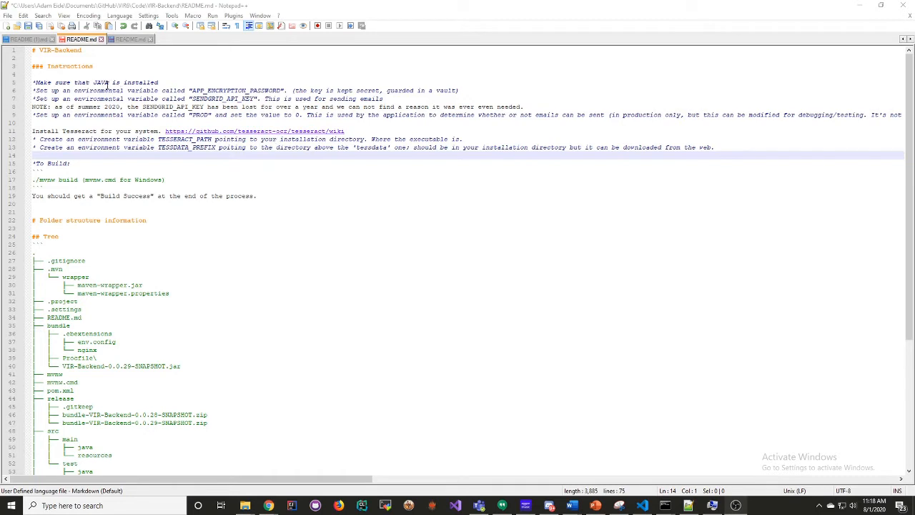
{"action": "mouse_move", "coordinate": [212, 135]}
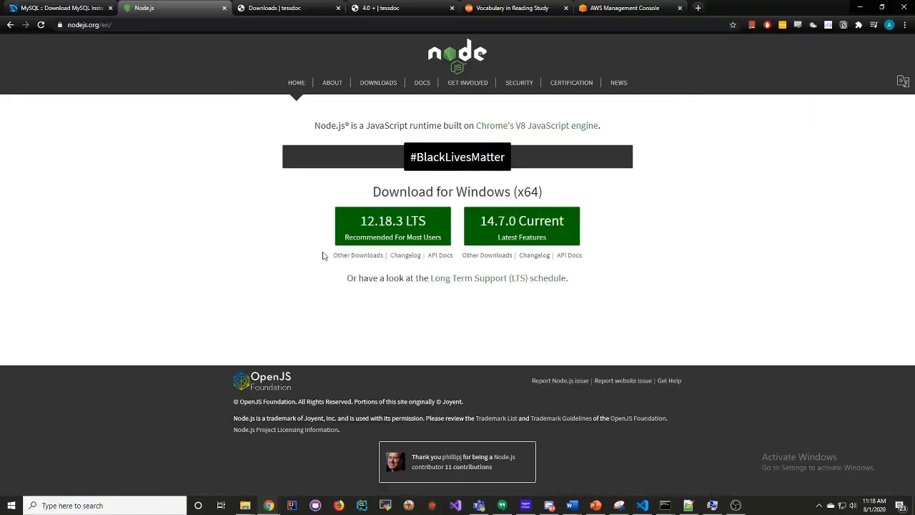
- Go from the tessdoc Downloads page to the 4.0 page with Windows installers
{"action": "left_click", "coordinate": [286, 8]}
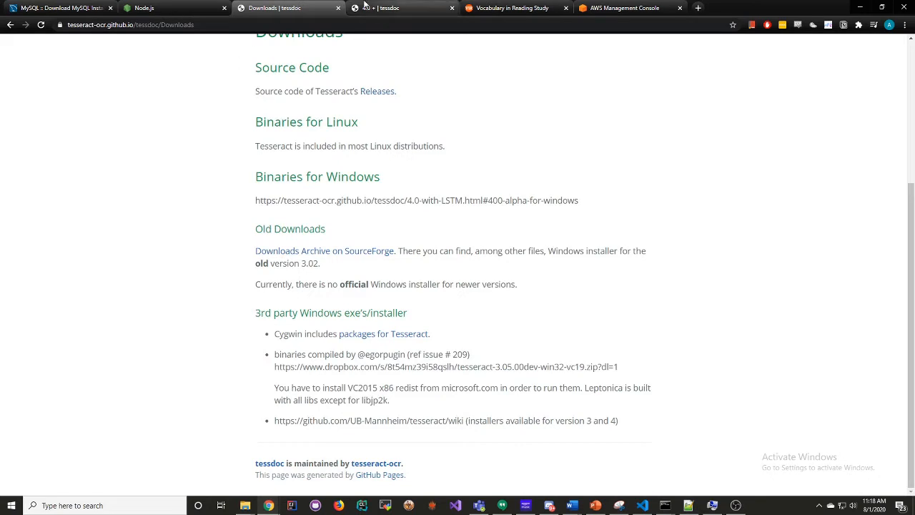
{"action": "left_click", "coordinate": [417, 200]}
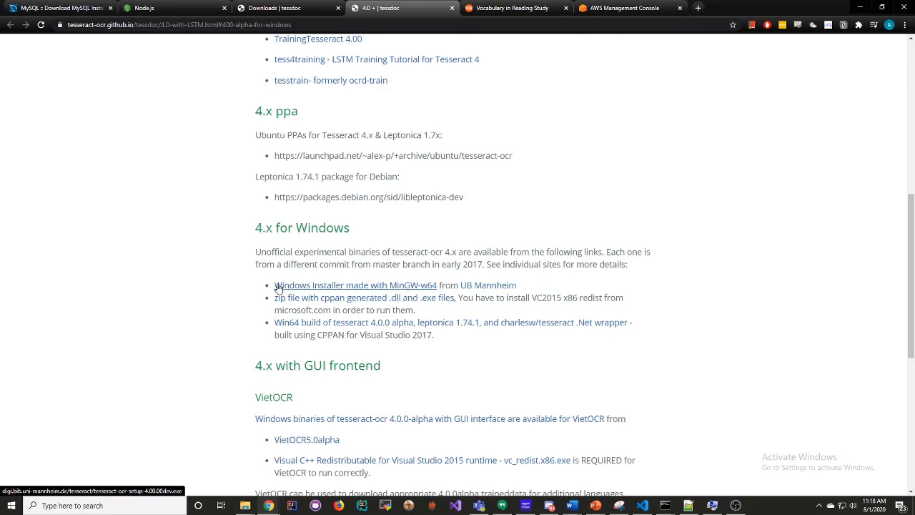
{"action": "mouse_move", "coordinate": [355, 285]}
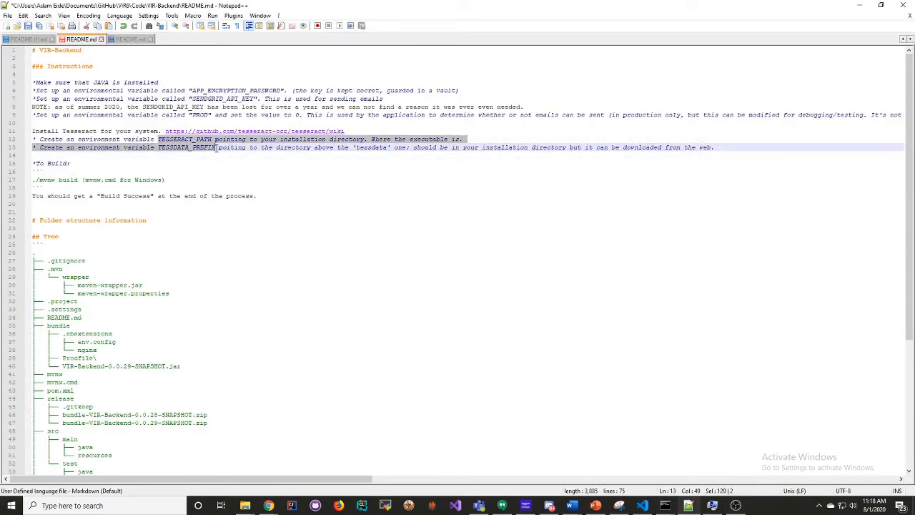
- Check TESSERACT_PATH and TESSDATA_PREFIX both point to C:\Program Files\Tesseract-OCR
{"action": "left_click", "coordinate": [221, 147]}
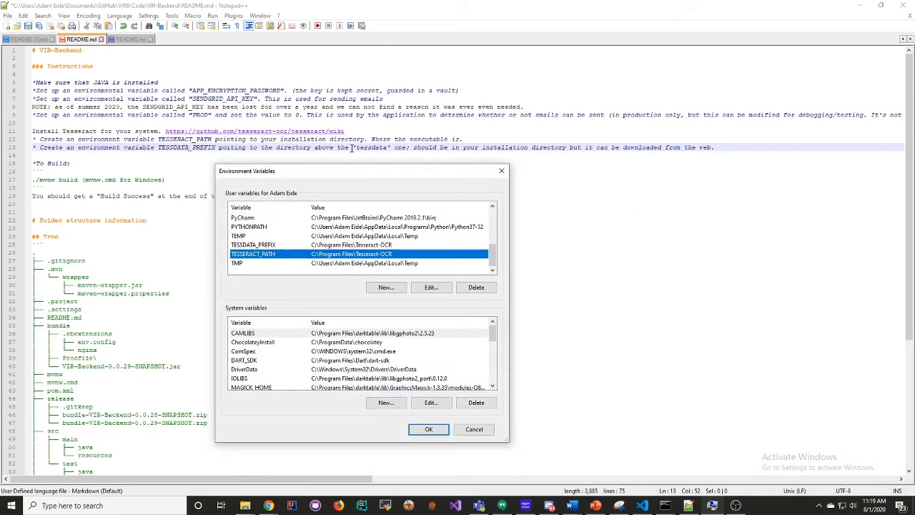
{"action": "left_click", "coordinate": [253, 244]}
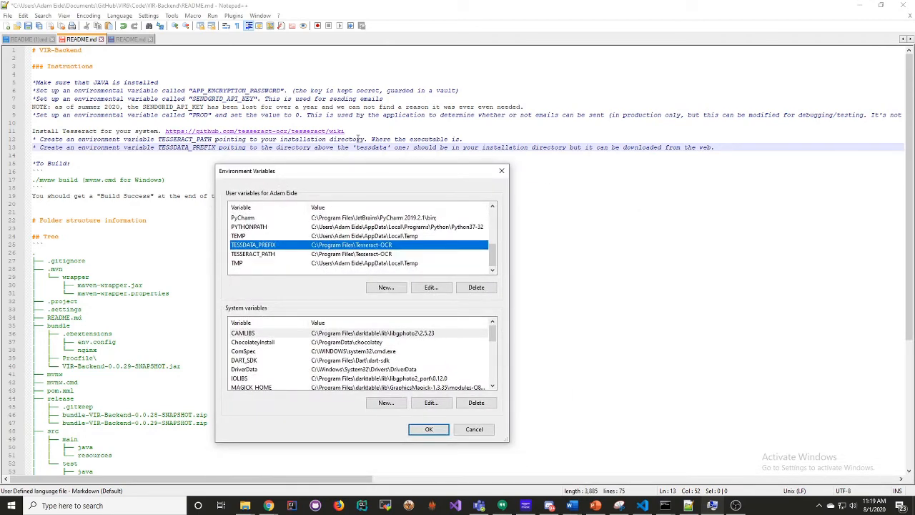
{"action": "mouse_move", "coordinate": [307, 248]}
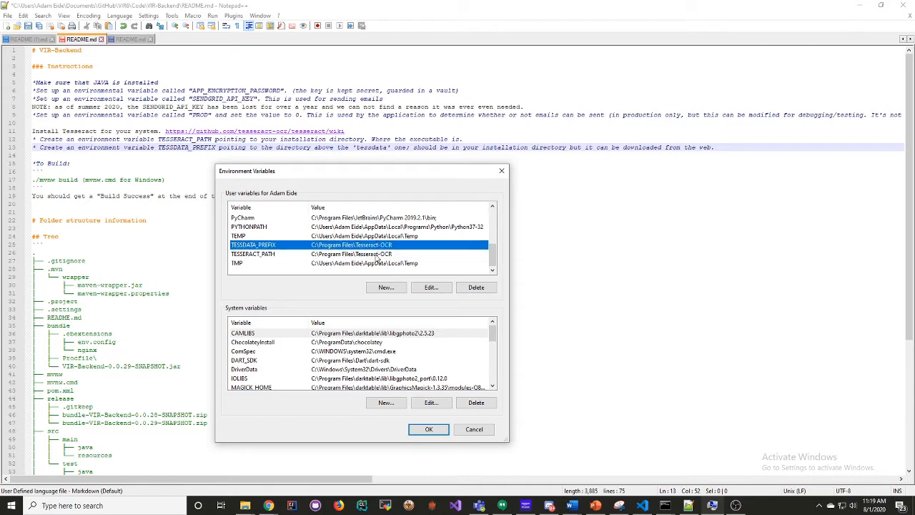
{"action": "left_click", "coordinate": [254, 254]}
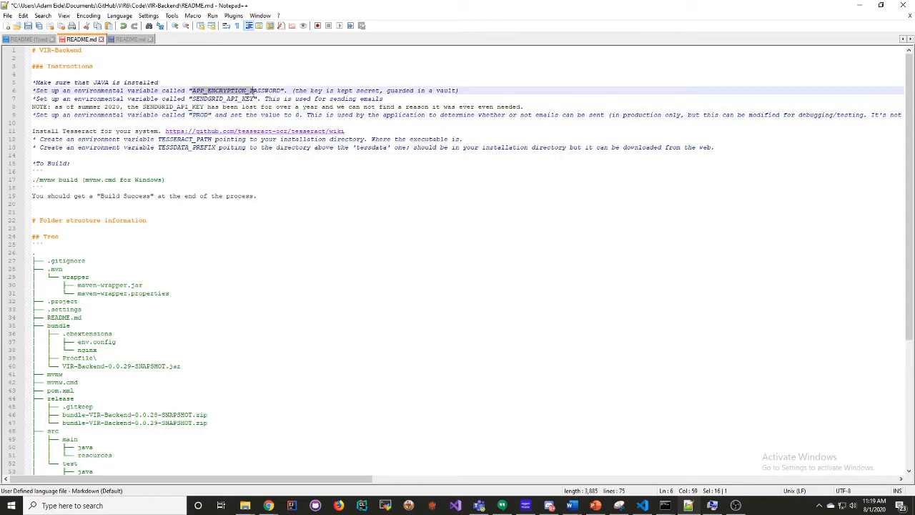
- Highlight the APP_ENCRYPTION_PASSWORD and SENDGRID_API_KEY variable names in the README
{"action": "double_click", "coordinate": [236, 90]}
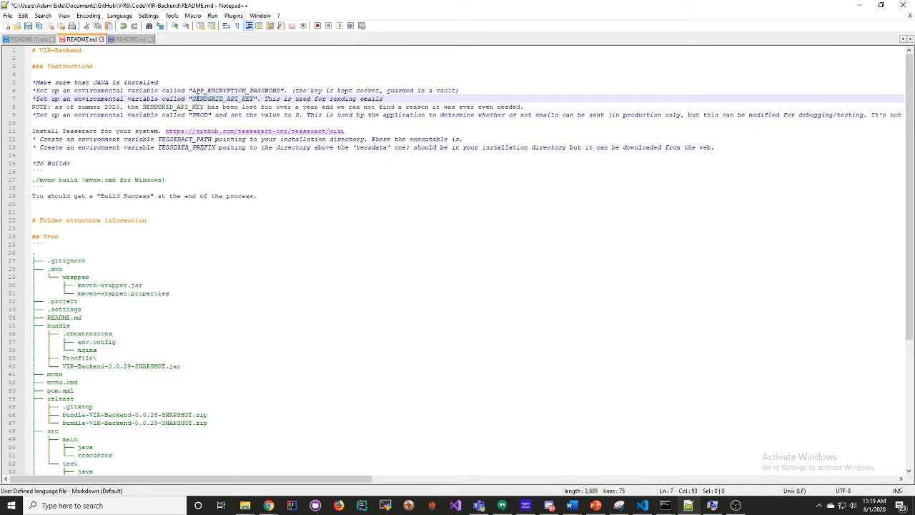
{"action": "double_click", "coordinate": [223, 98]}
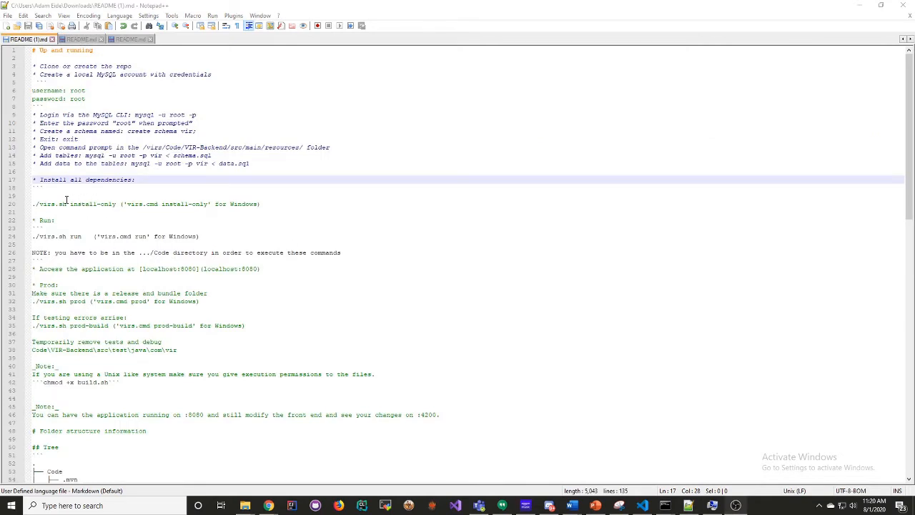
{"action": "mouse_move", "coordinate": [245, 505]}
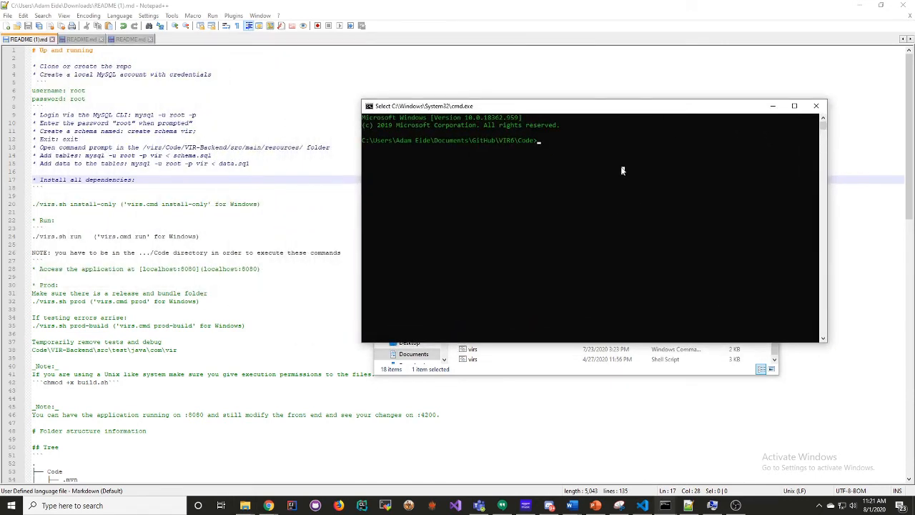
- Run virs.cmd install-only from the Code folder in Command Prompt
{"action": "type", "text": "virs.cmd"}
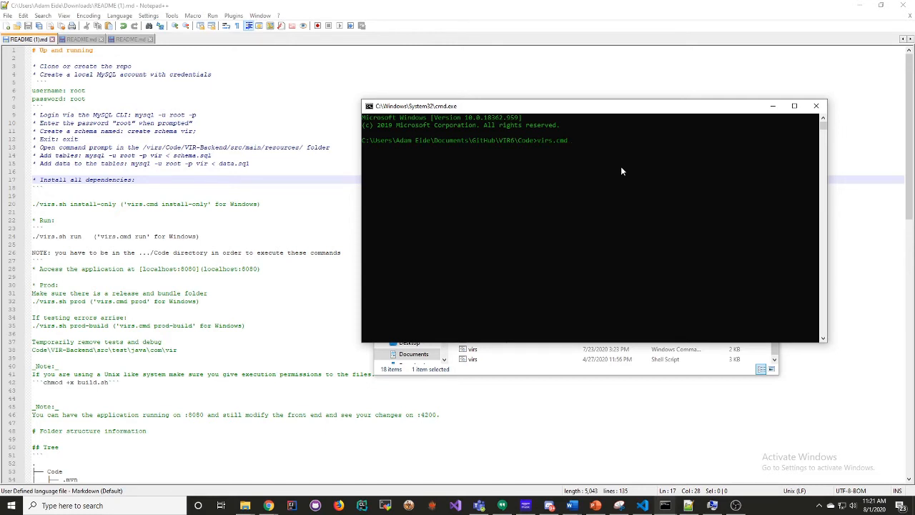
{"action": "type", "text": "install-onl"}
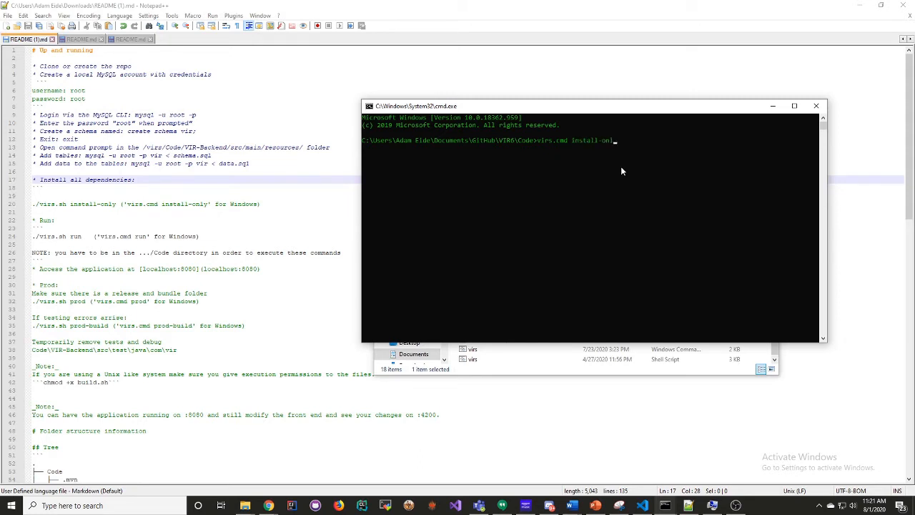
{"action": "key", "text": "enter"}
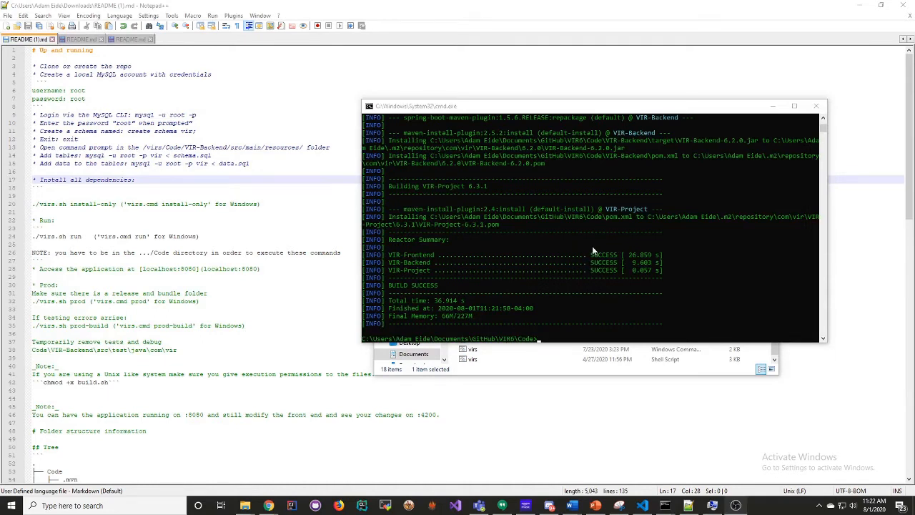
{"action": "mouse_move", "coordinate": [561, 339]}
{"action": "type", "text": "virs.cmd run"}
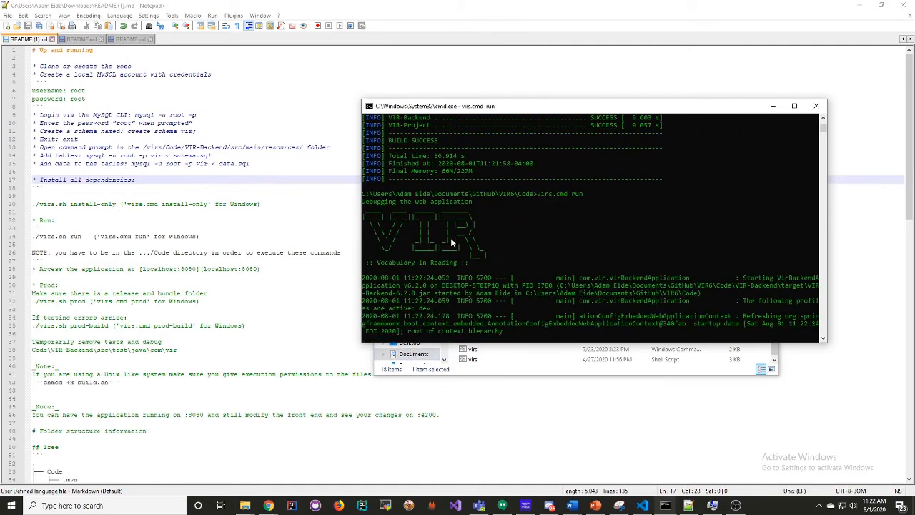
{"action": "mouse_move", "coordinate": [649, 314]}
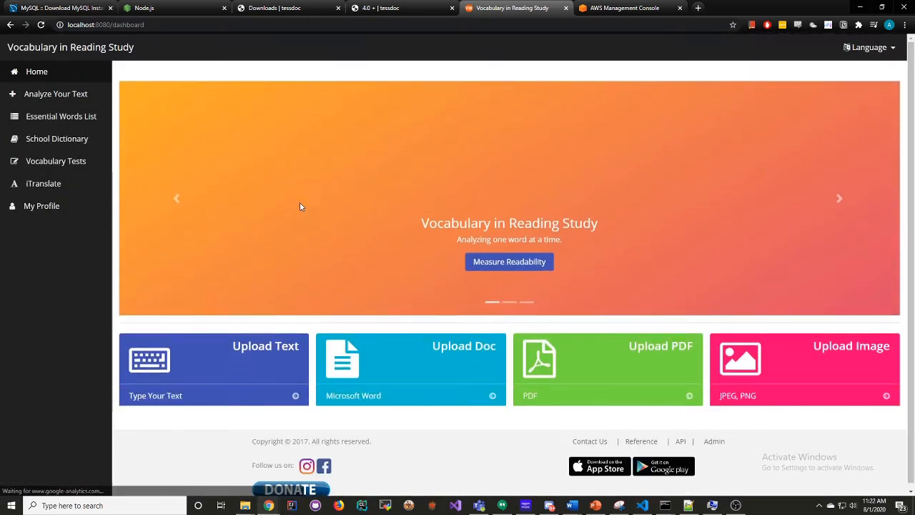
- Enter 'Hello this is a test' in the text analyser and view it as Enhanced Text
{"action": "left_click", "coordinate": [410, 369]}
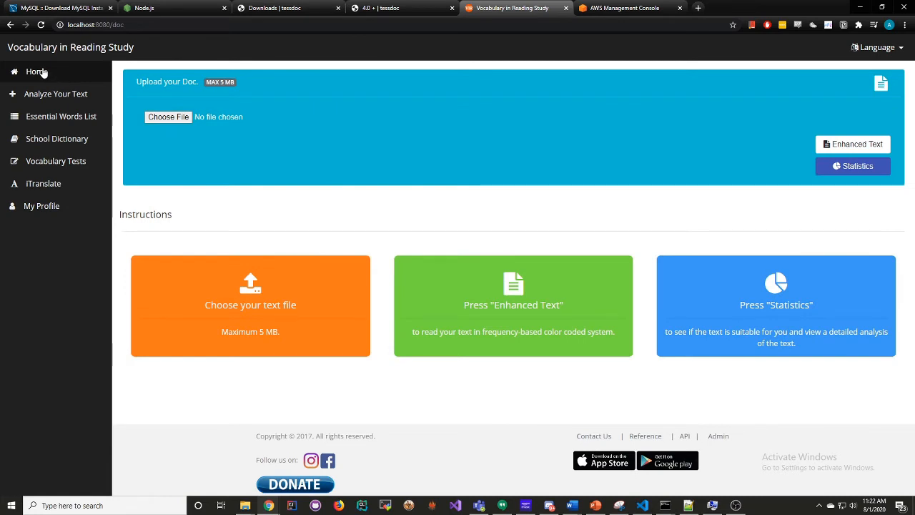
{"action": "left_click", "coordinate": [36, 70]}
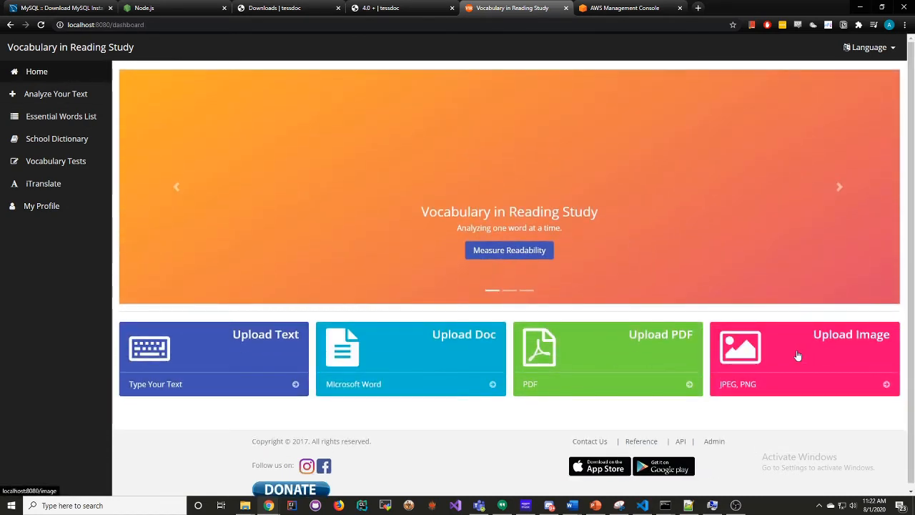
{"action": "mouse_move", "coordinate": [454, 348]}
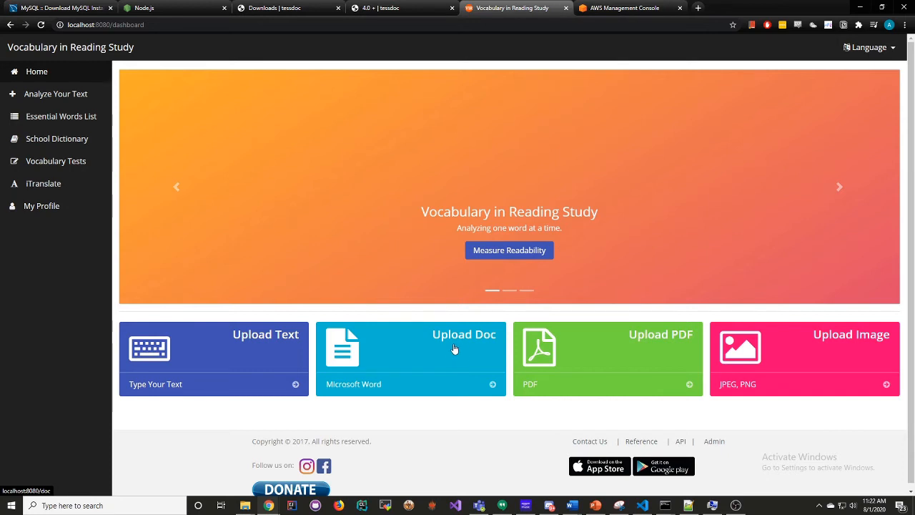
{"action": "left_click", "coordinate": [213, 358]}
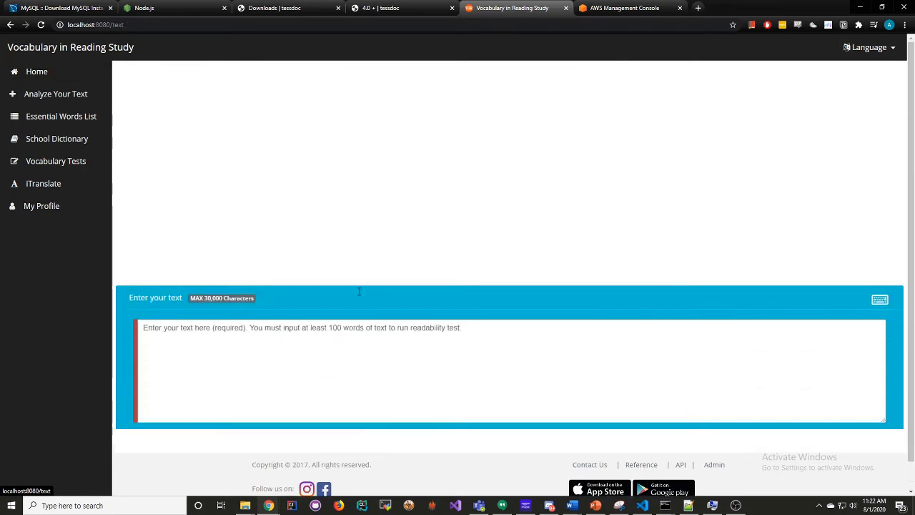
{"action": "type", "text": "Hello this is a"}
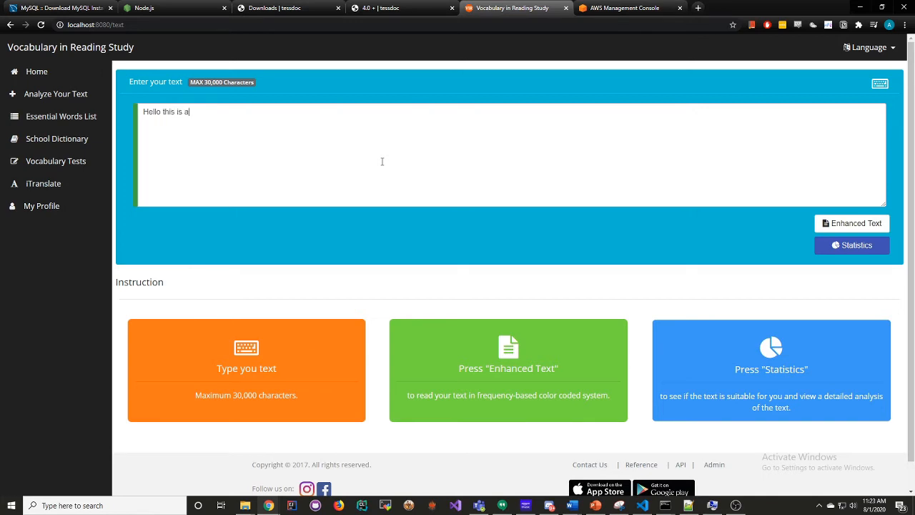
{"action": "type", "text": "test"}
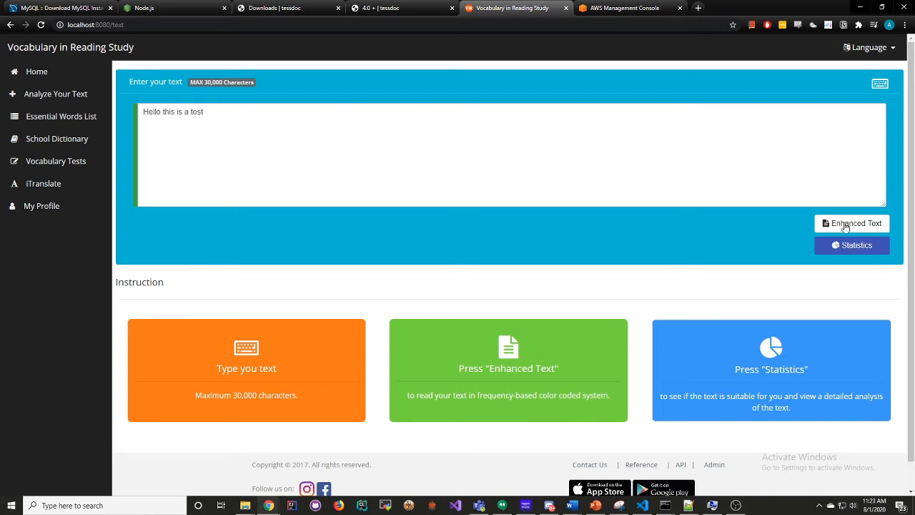
{"action": "left_click", "coordinate": [851, 223]}
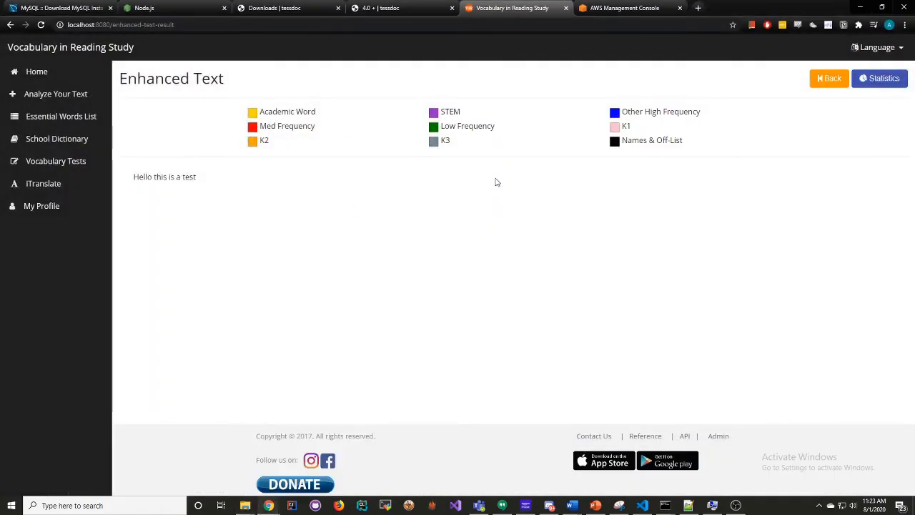
{"action": "mouse_move", "coordinate": [352, 283]}
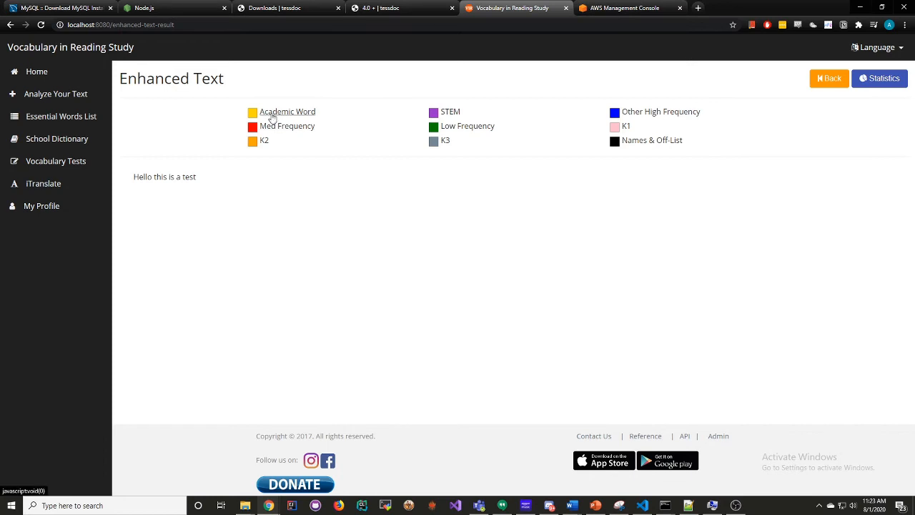
{"action": "mouse_move", "coordinate": [240, 159]}
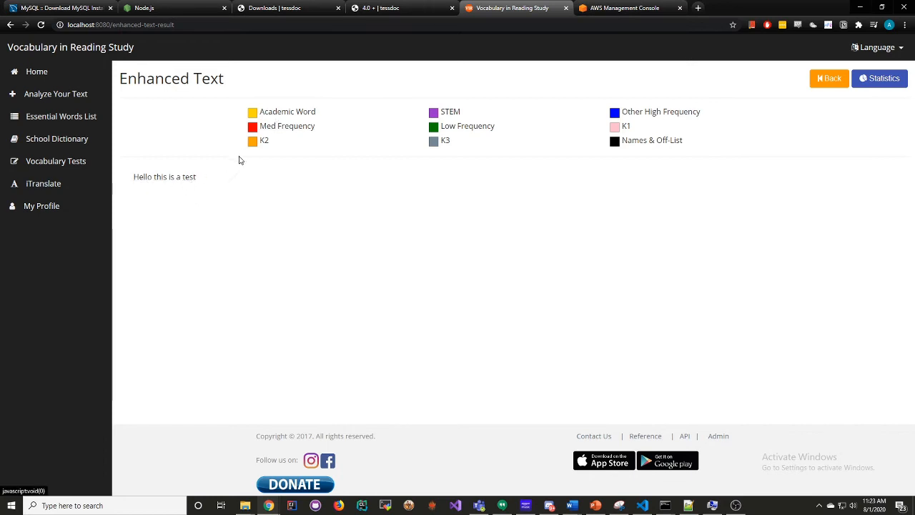
{"action": "mouse_move", "coordinate": [484, 186]}
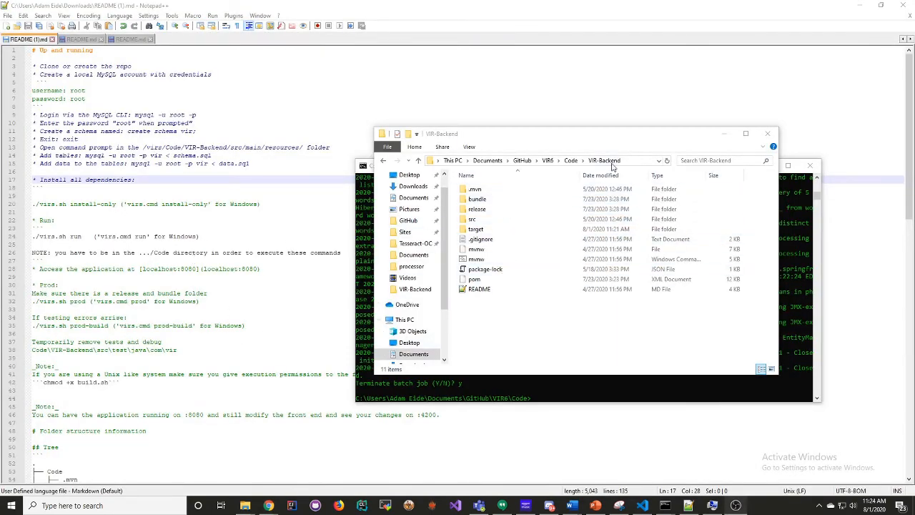
- Inspect the release bundle folder (.ebextensions, Procfile, VIR-Backend-6.2.0), then return to VIR-Backend
{"action": "left_click", "coordinate": [477, 209]}
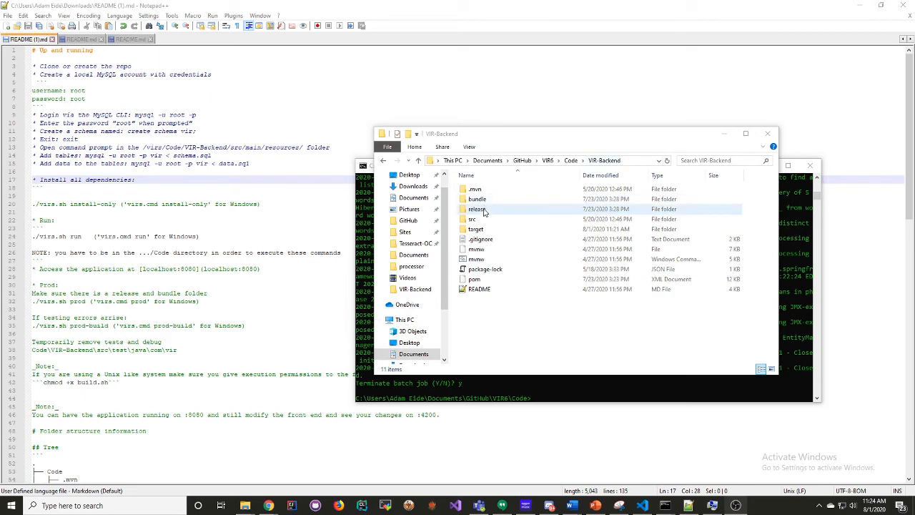
{"action": "left_click", "coordinate": [477, 209]}
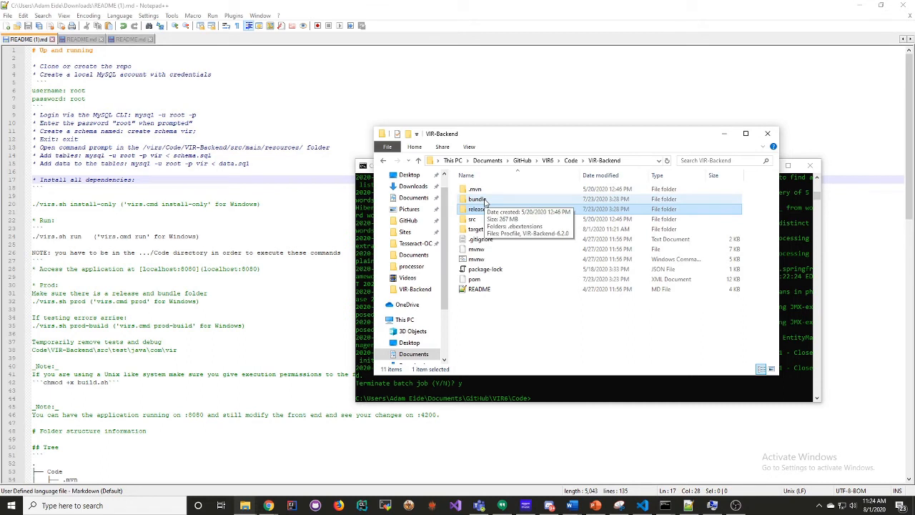
{"action": "double_click", "coordinate": [477, 199]}
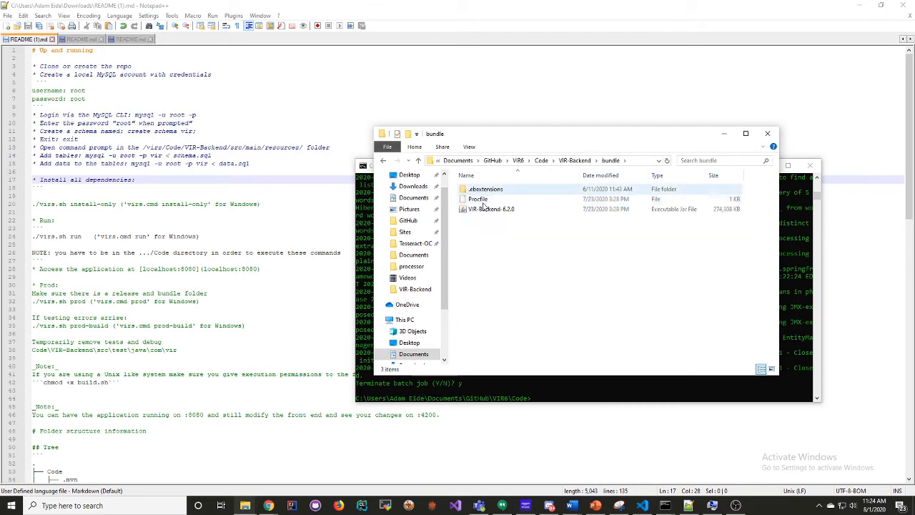
{"action": "mouse_move", "coordinate": [484, 189]}
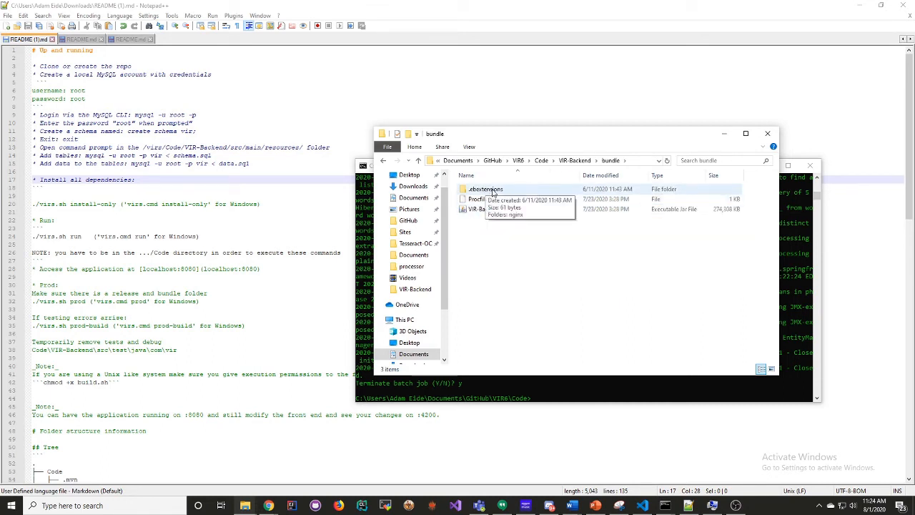
{"action": "left_click", "coordinate": [486, 189]}
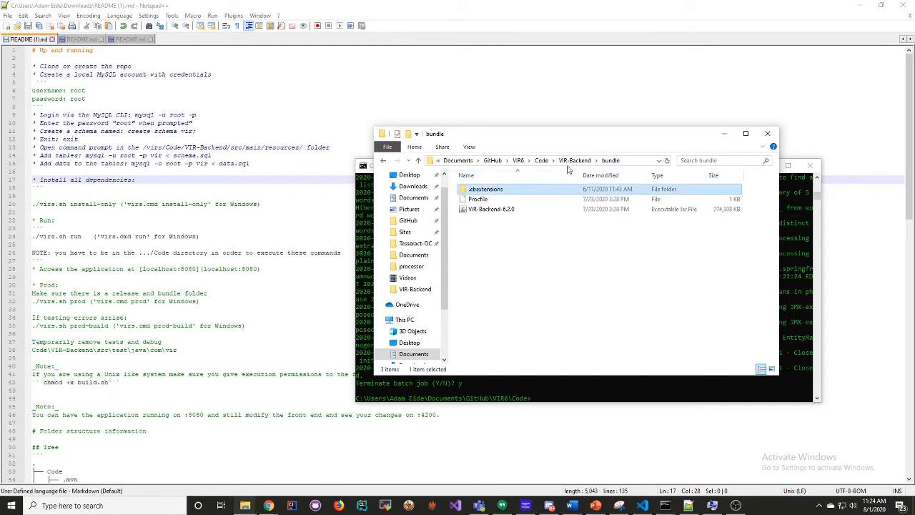
{"action": "left_click", "coordinate": [574, 160]}
{"action": "type", "text": "virs.cmd"}
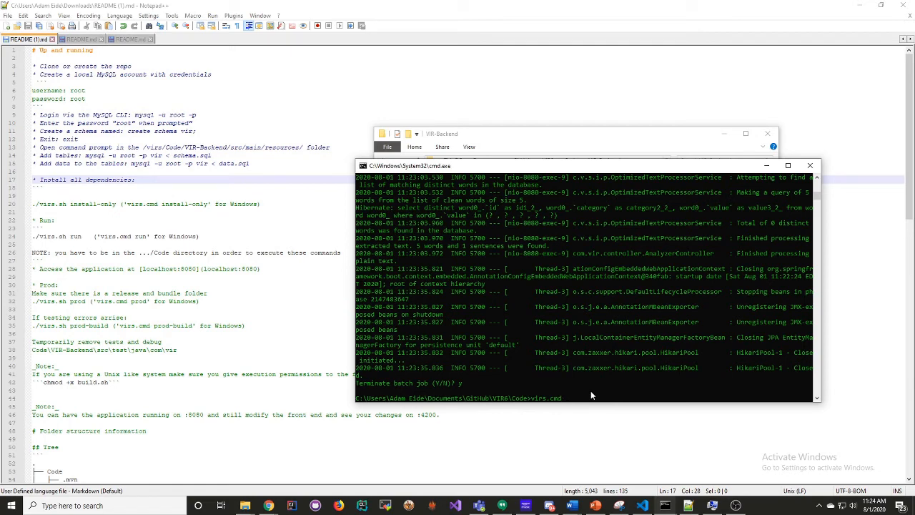
- Run virs.cmd prod-build and open the release folder with the 6.0.1 and 6.2.0 bundle archives
{"action": "type", "text": "pro"}
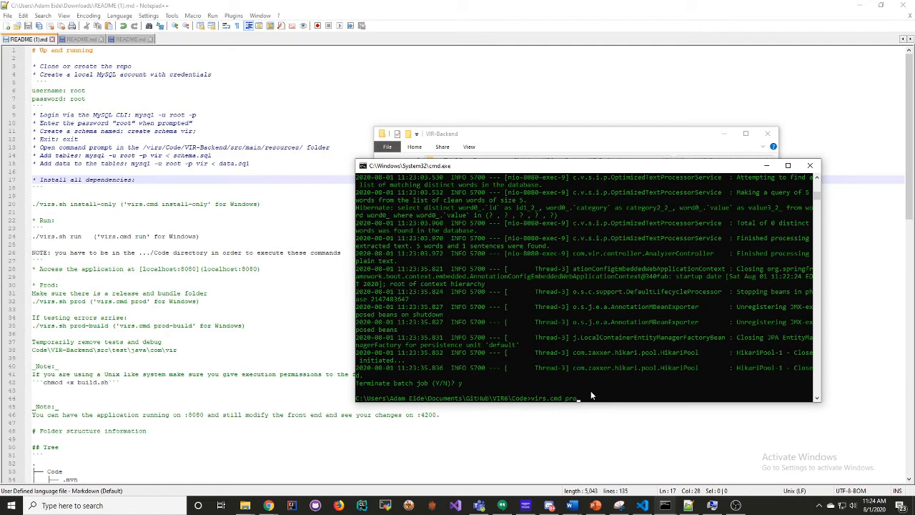
{"action": "type", "text": "d-bu"}
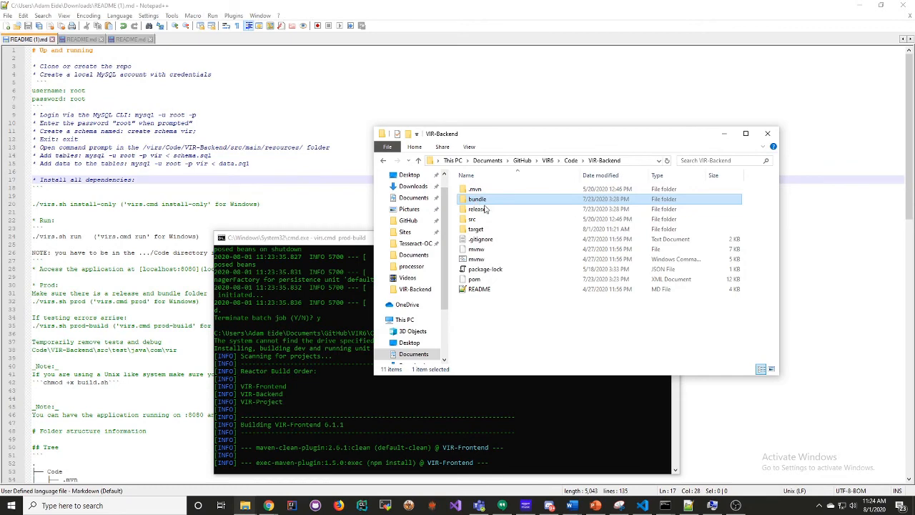
{"action": "double_click", "coordinate": [479, 209]}
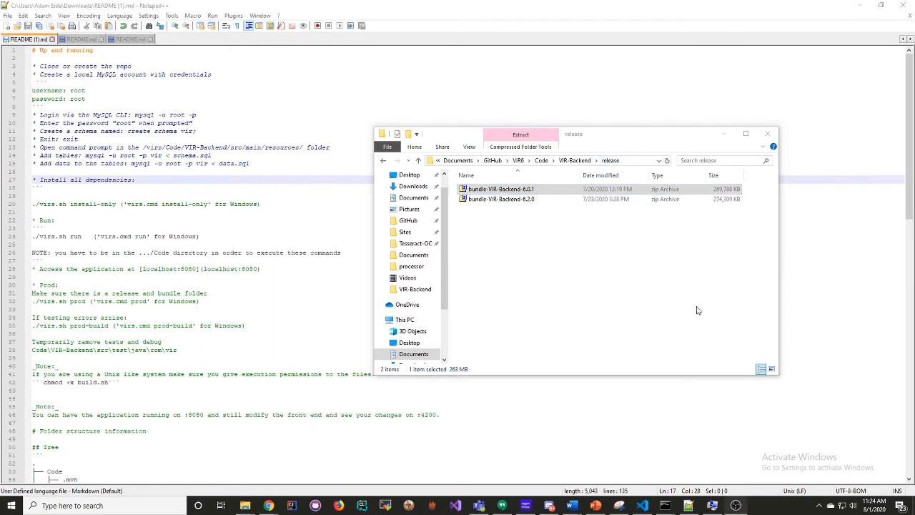
{"action": "mouse_move", "coordinate": [529, 261]}
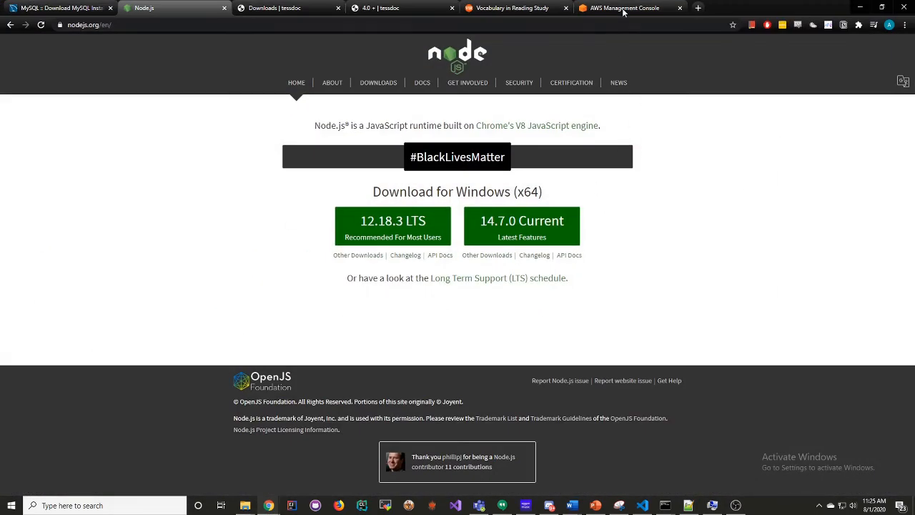
- Find Elastic Beanstalk via 'ela', open the virs-prod environment, and start Upload and deploy
{"action": "left_click", "coordinate": [622, 8]}
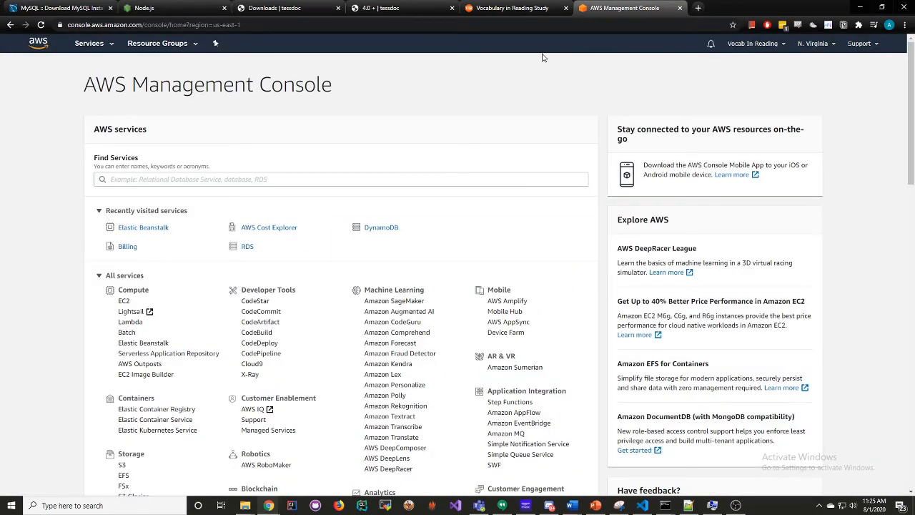
{"action": "left_click", "coordinate": [142, 227]}
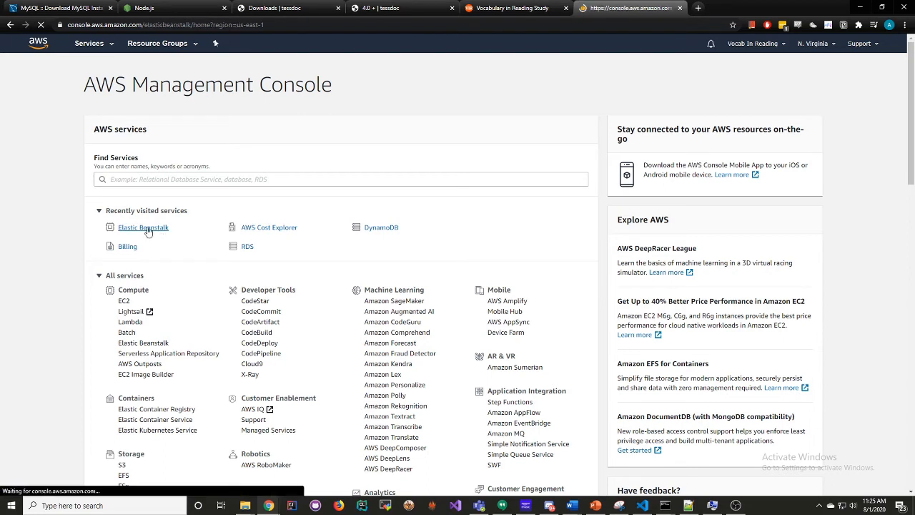
{"action": "left_click", "coordinate": [142, 226]}
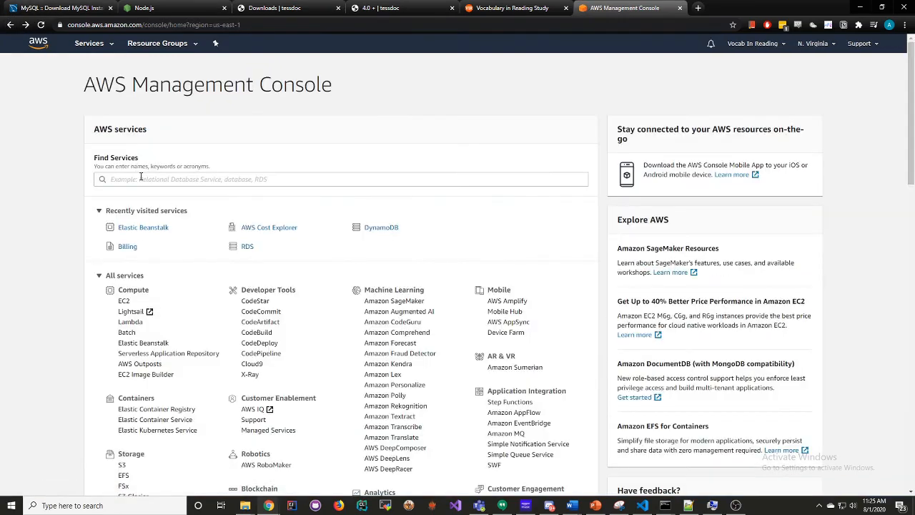
{"action": "type", "text": "ela"}
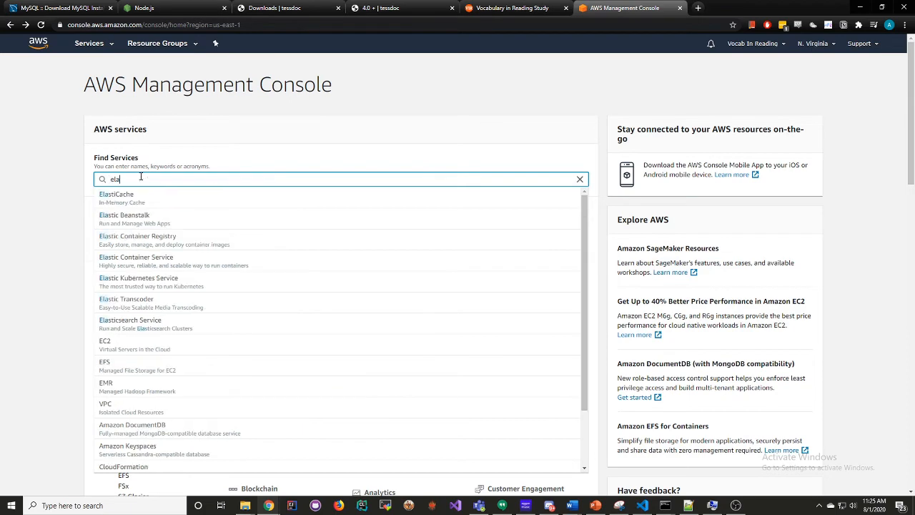
{"action": "left_click", "coordinate": [124, 215]}
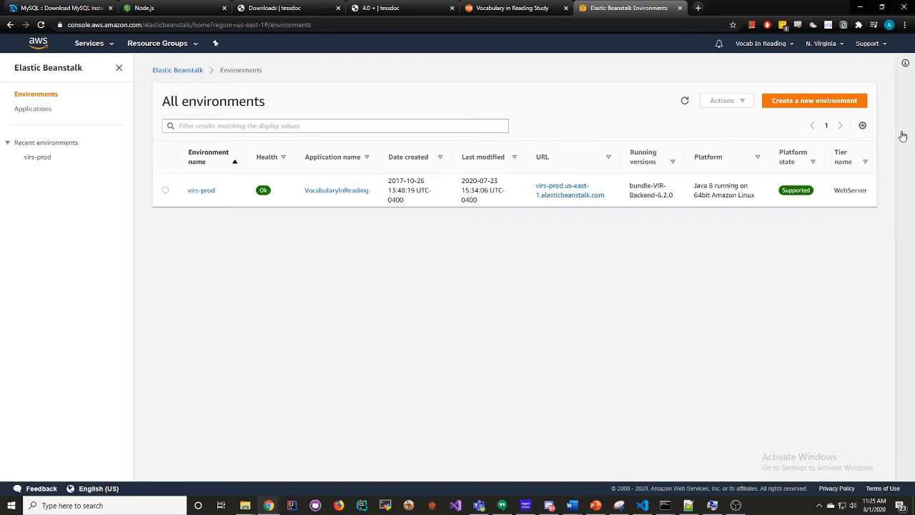
{"action": "mouse_move", "coordinate": [242, 189]}
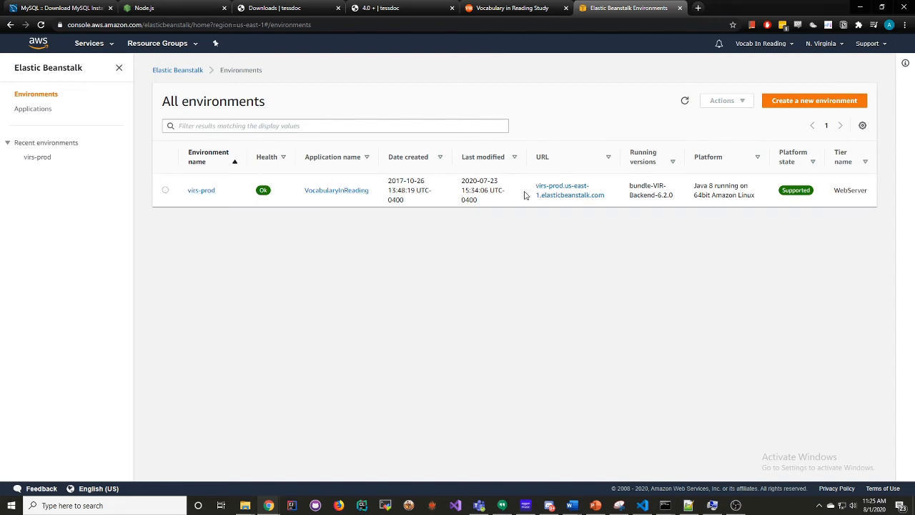
{"action": "left_click", "coordinate": [200, 189]}
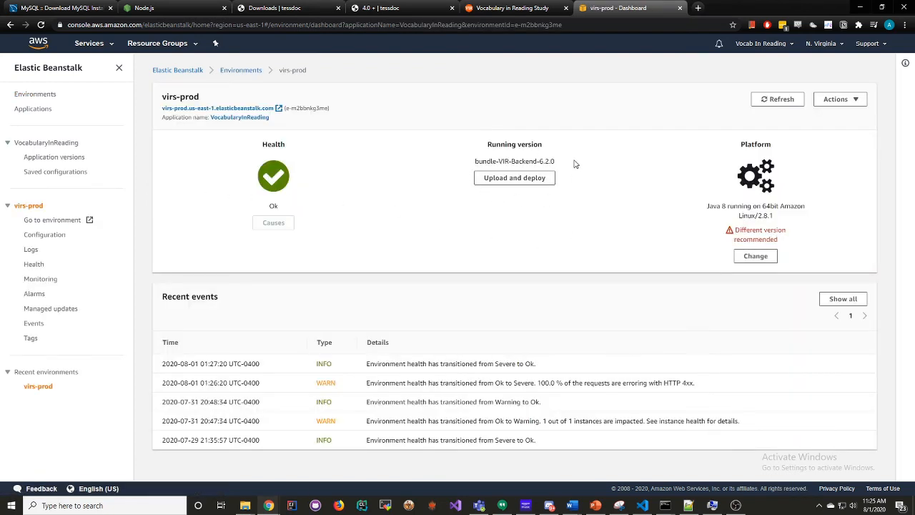
{"action": "mouse_move", "coordinate": [577, 273]}
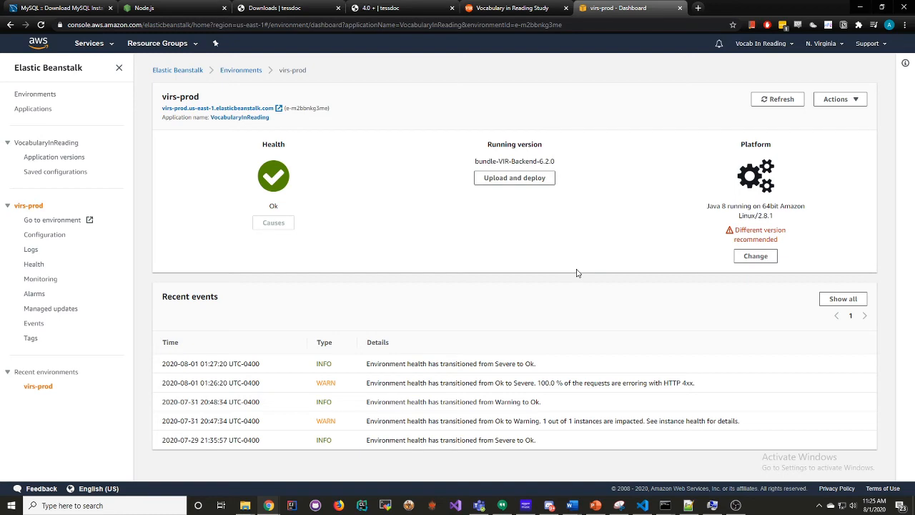
{"action": "left_click", "coordinate": [514, 177]}
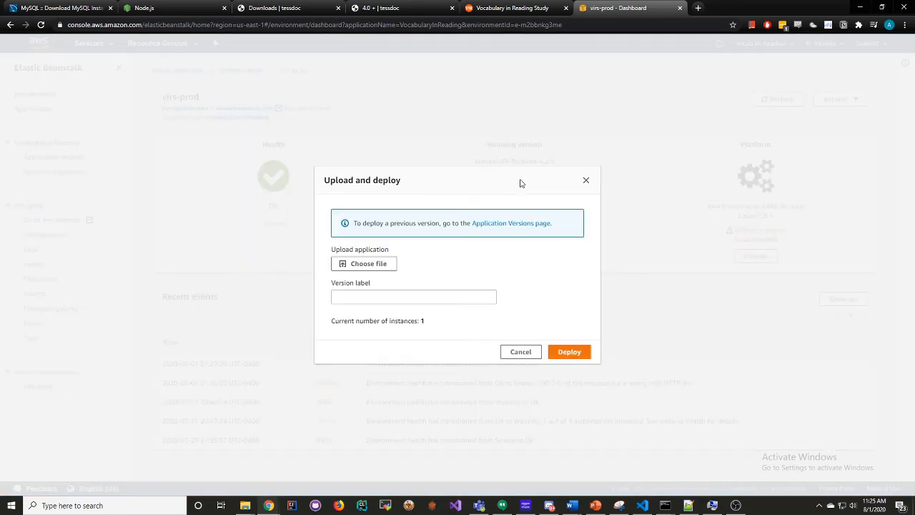
- Browse the bundle files, dismiss the file picker, and cancel the virs-prod upload without deploying
{"action": "left_click", "coordinate": [364, 263]}
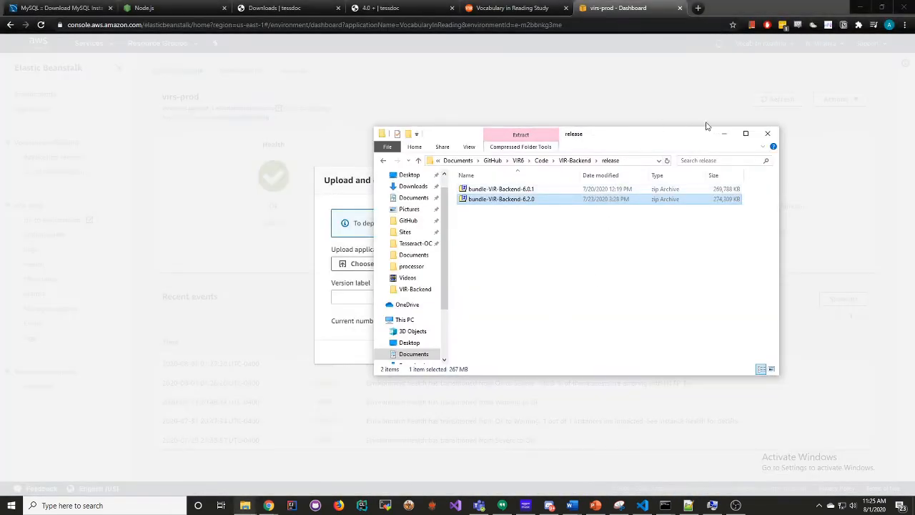
{"action": "left_click", "coordinate": [768, 134]}
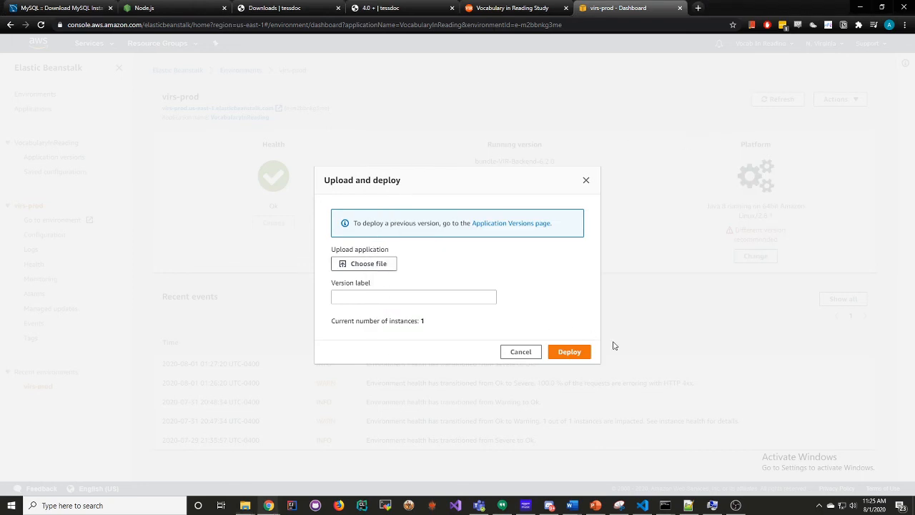
{"action": "left_click", "coordinate": [521, 351]}
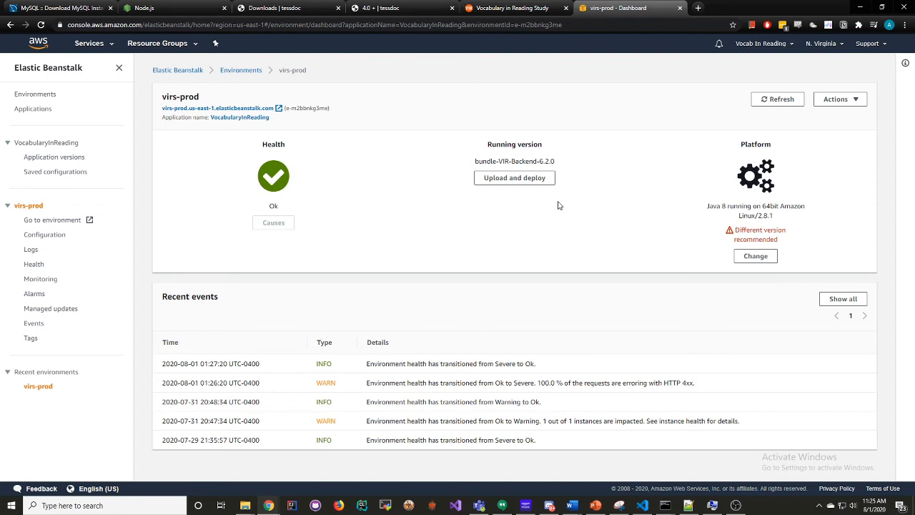
{"action": "mouse_move", "coordinate": [290, 237]}
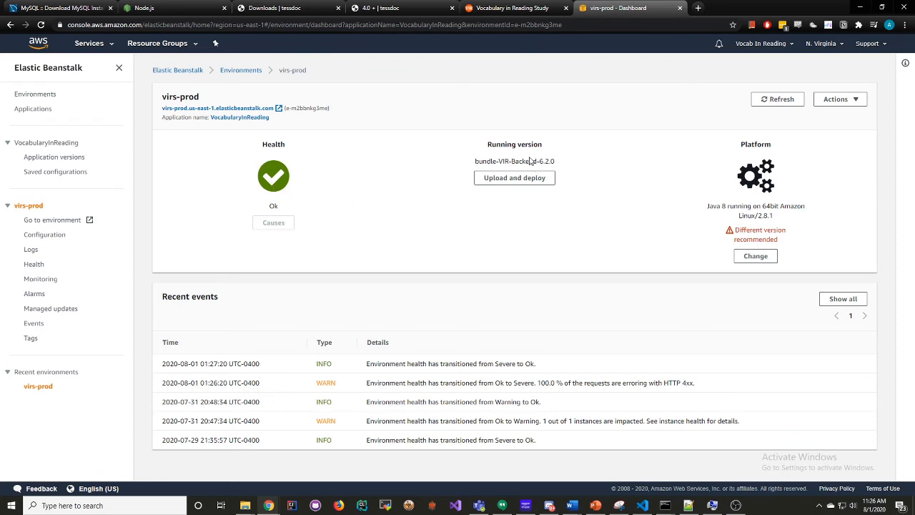
{"action": "mouse_move", "coordinate": [275, 176]}
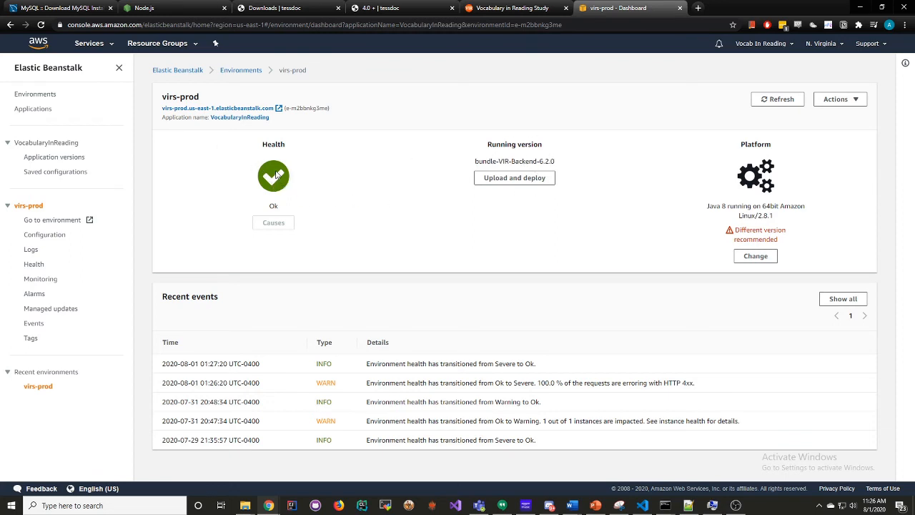
{"action": "mouse_move", "coordinate": [293, 170]}
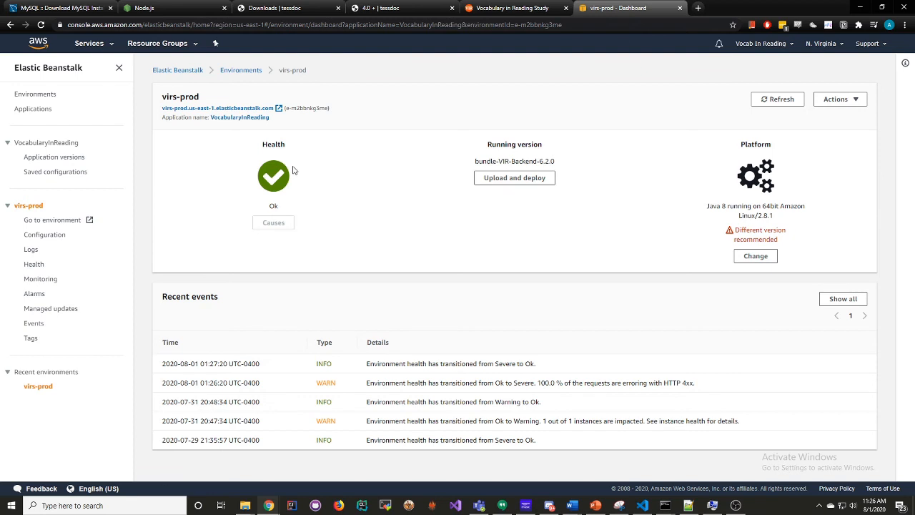
{"action": "mouse_move", "coordinate": [292, 170]}
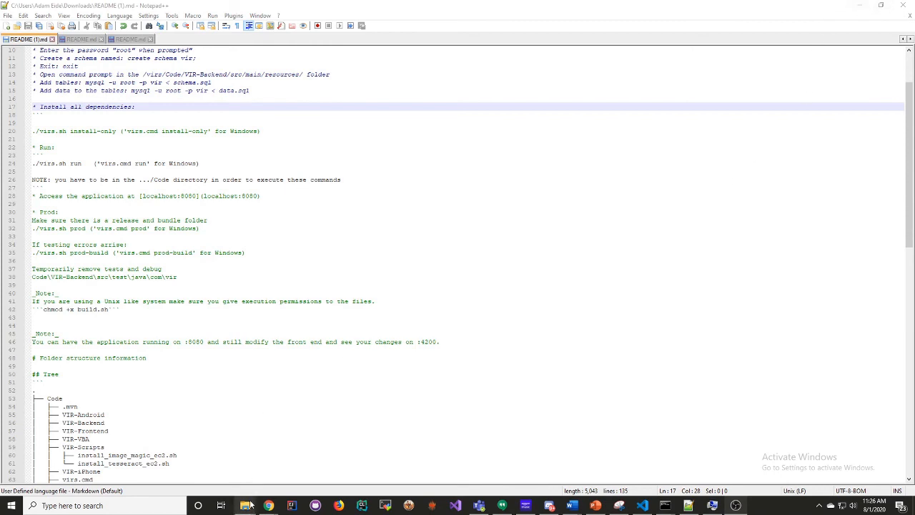
- Navigate VIR-Backend to src\test\java\com\vir\service\impl\processor and right-click DocProcessorServiceTest
{"action": "left_click", "coordinate": [246, 505]}
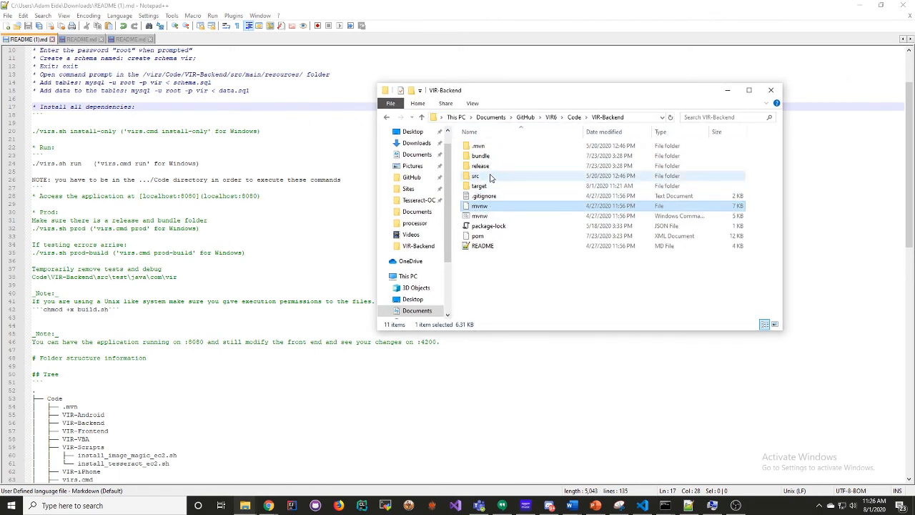
{"action": "mouse_move", "coordinate": [490, 175]}
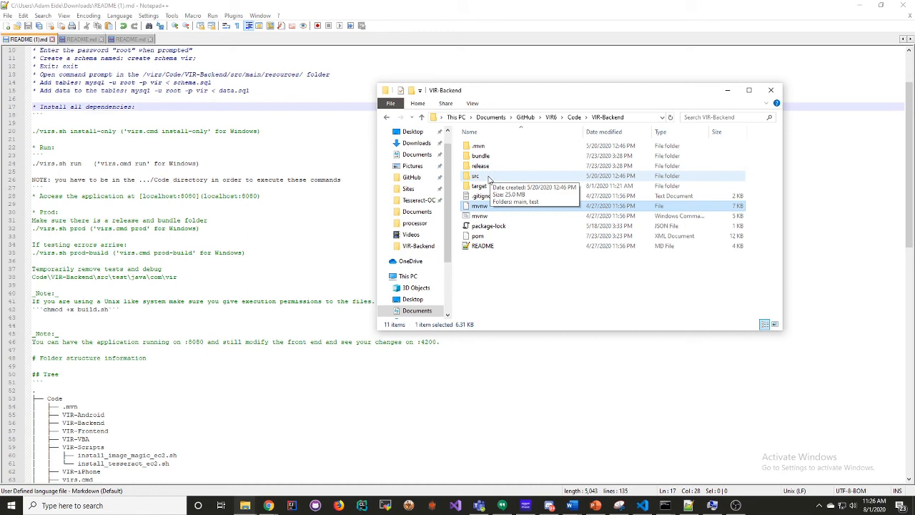
{"action": "double_click", "coordinate": [475, 176]}
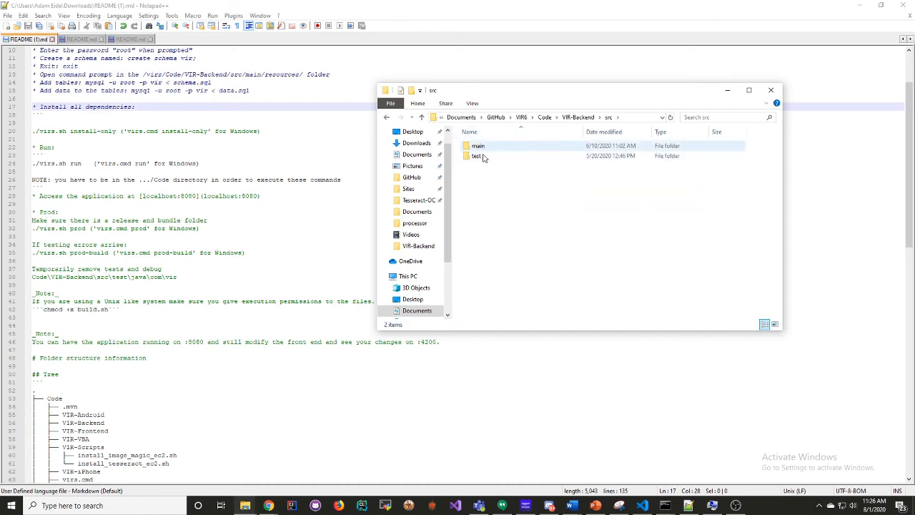
{"action": "double_click", "coordinate": [476, 156]}
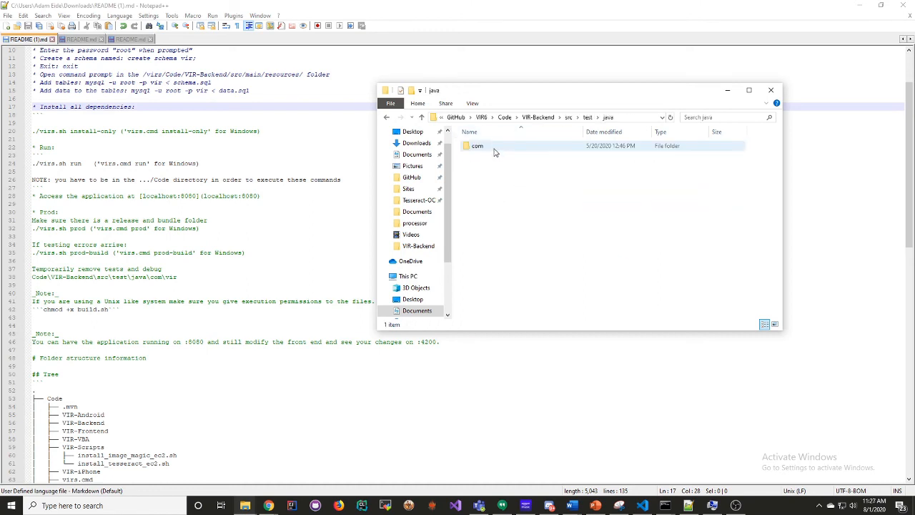
{"action": "double_click", "coordinate": [477, 146]}
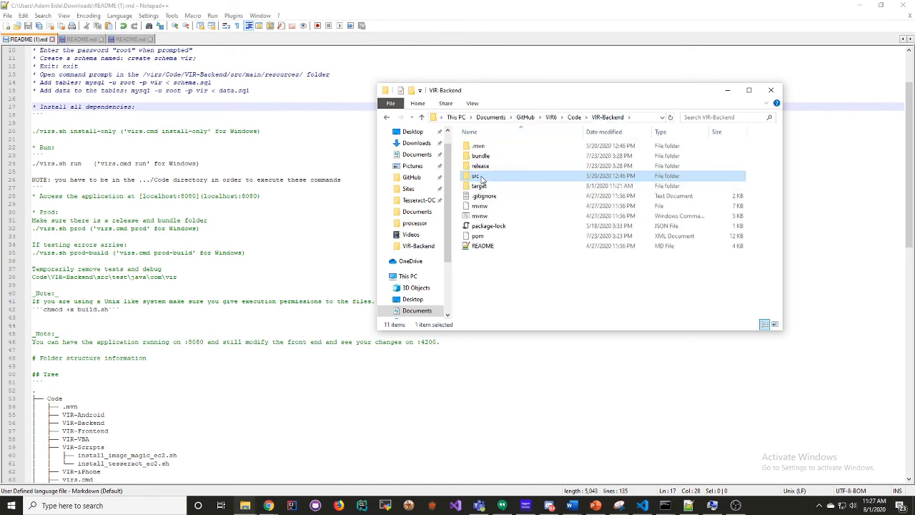
{"action": "double_click", "coordinate": [476, 176]}
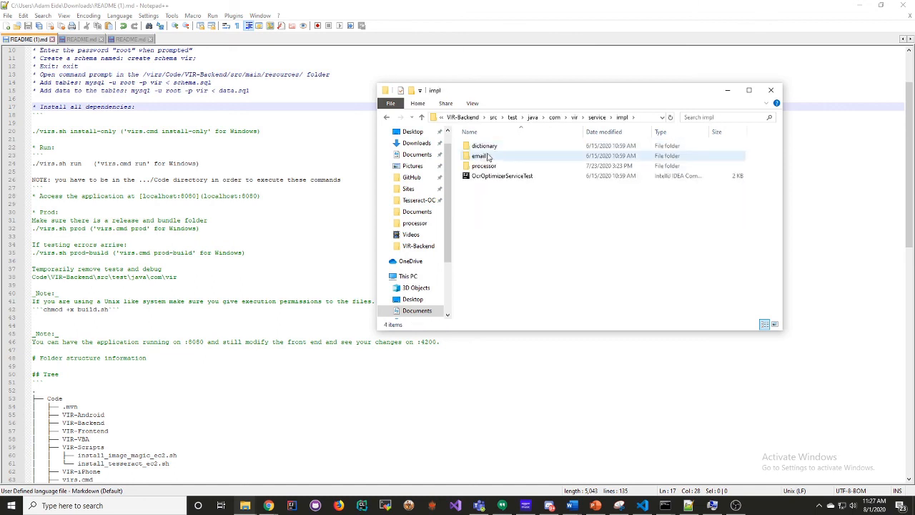
{"action": "double_click", "coordinate": [483, 165]}
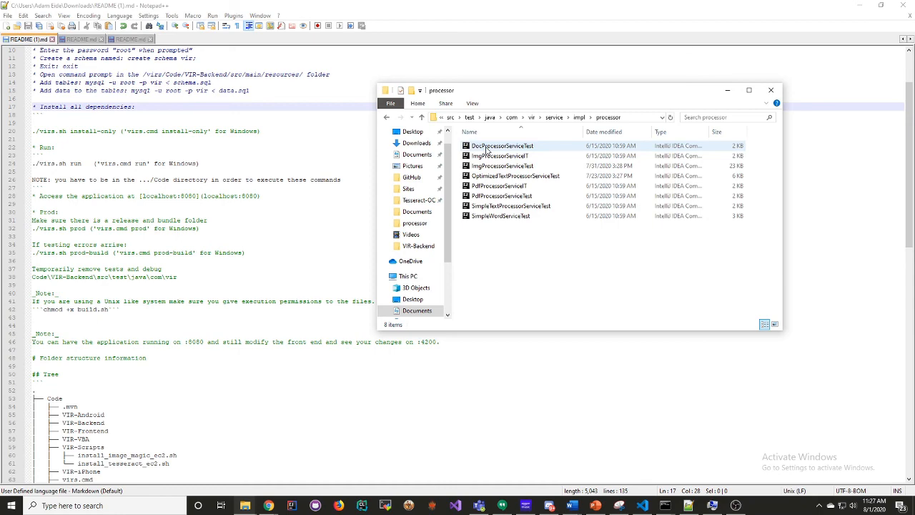
{"action": "right_click", "coordinate": [504, 145]}
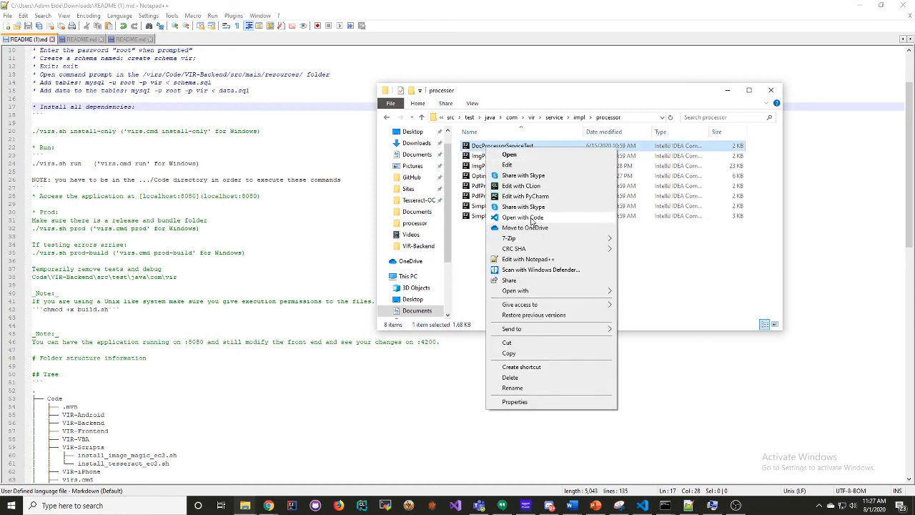
{"action": "left_click", "coordinate": [522, 217]}
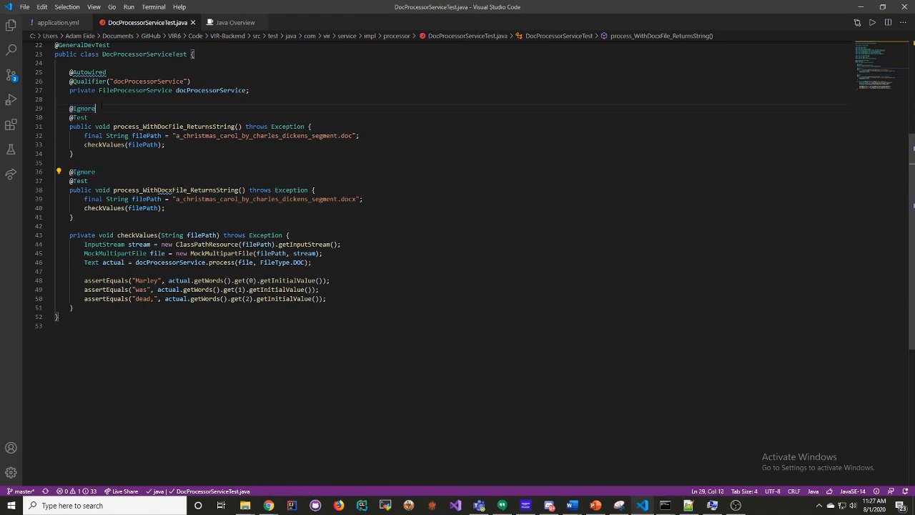
{"action": "double_click", "coordinate": [82, 108]}
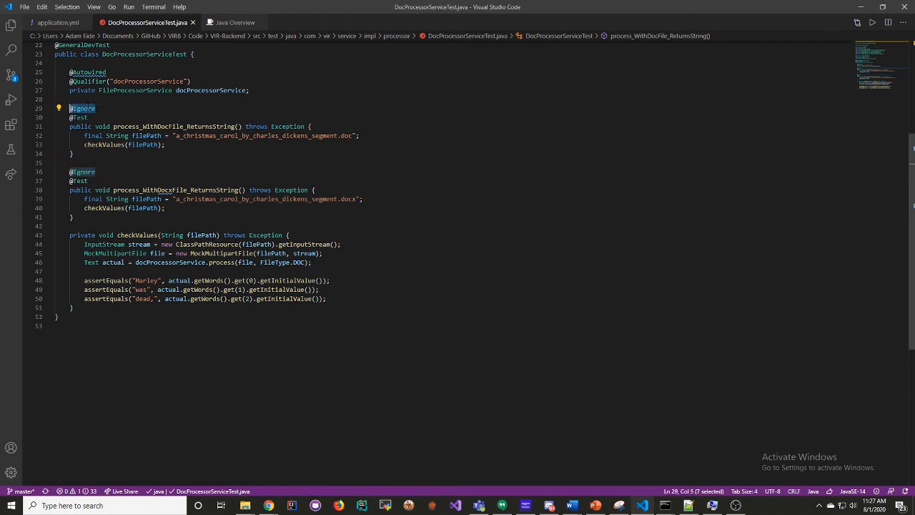
{"action": "scroll", "scroll_direction": "up", "scroll_amount": 3}
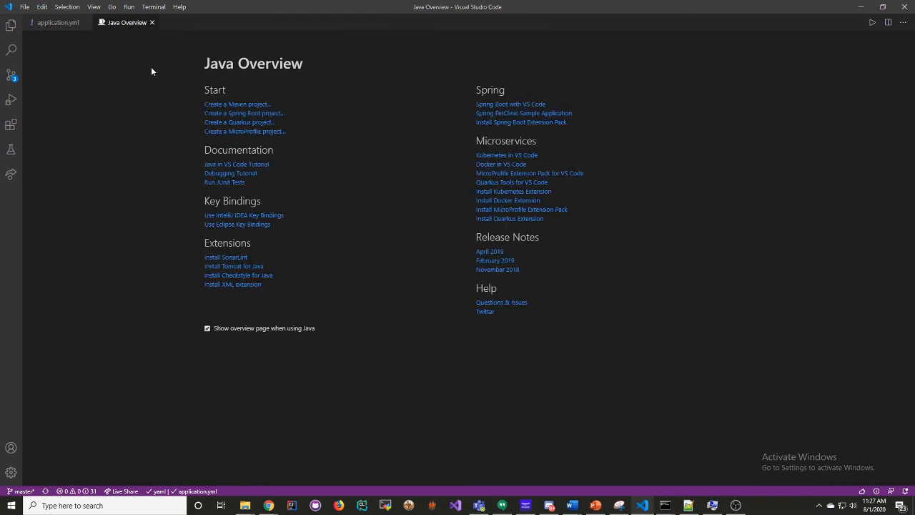
- Return to the processor tests File Explorer window and nudge it rightward beside the README
{"action": "left_click", "coordinate": [55, 22]}
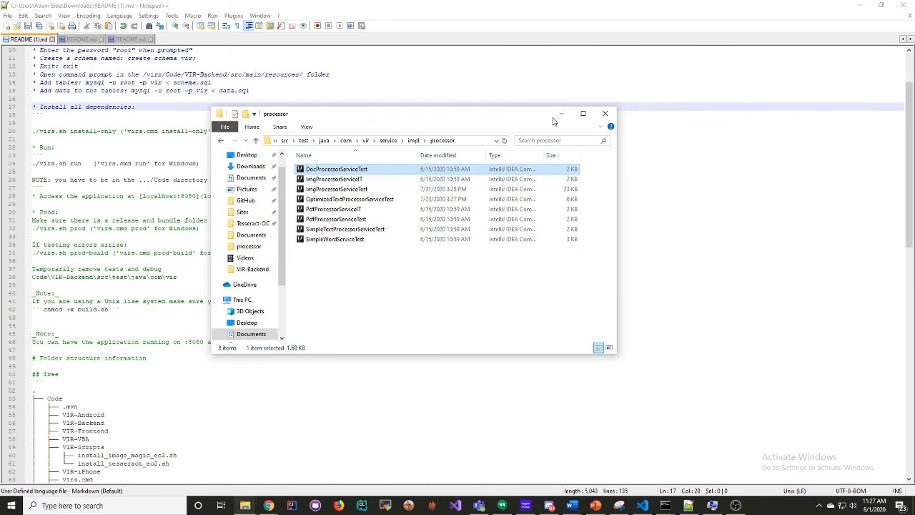
{"action": "mouse_move", "coordinate": [554, 121]}
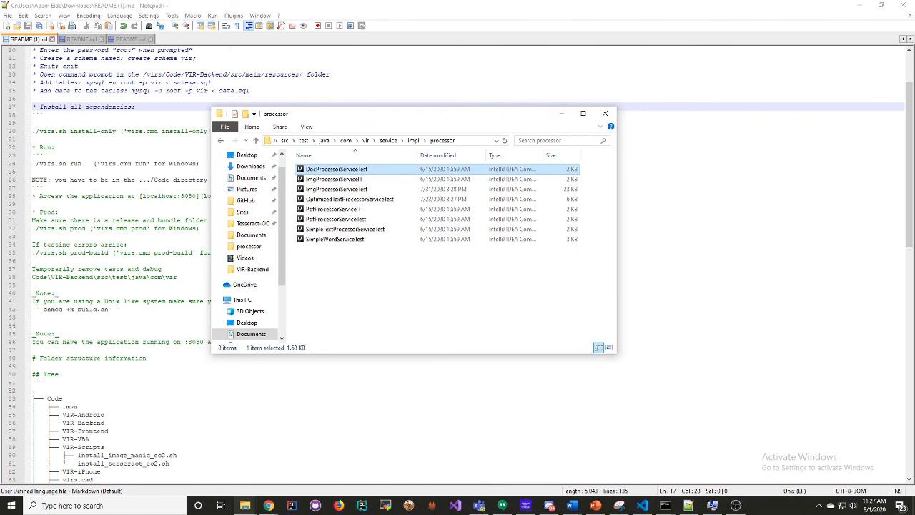
{"action": "mouse_move", "coordinate": [710, 280]}
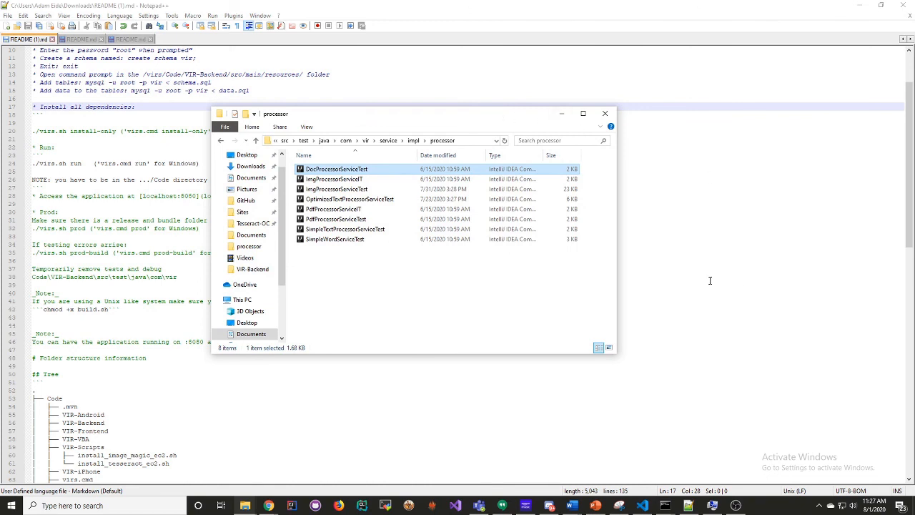
{"action": "left_click_drag", "start_coordinate": [415, 113], "coordinate": [441, 116]}
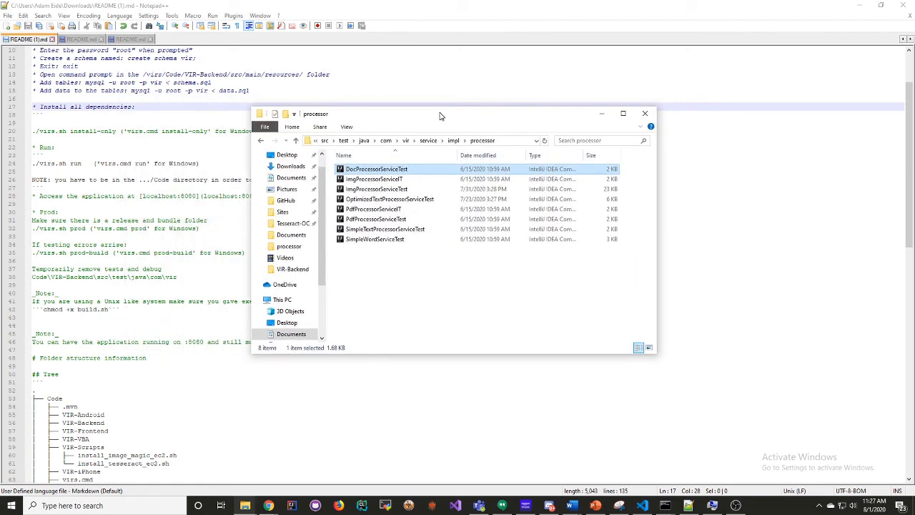